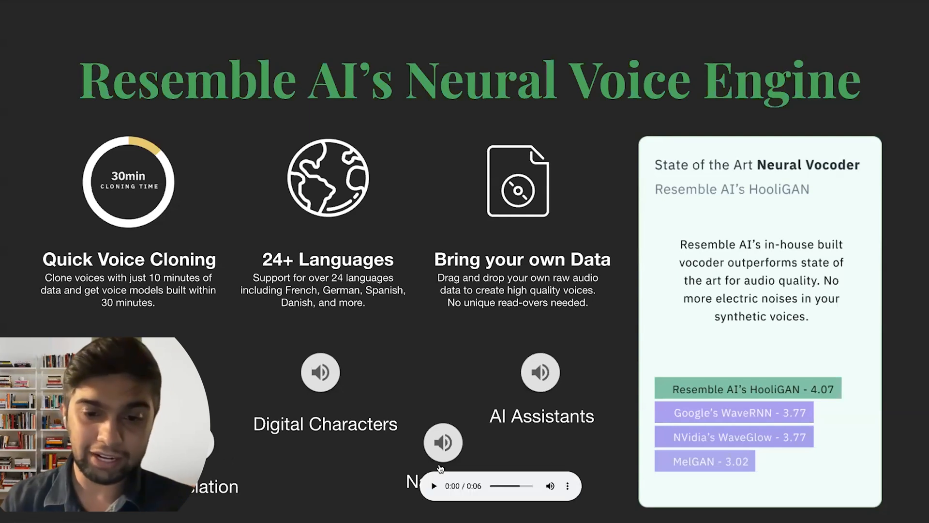
- Advance past the neural voice engine slide to 'One Voice, Multiple Languages'
key(Right)
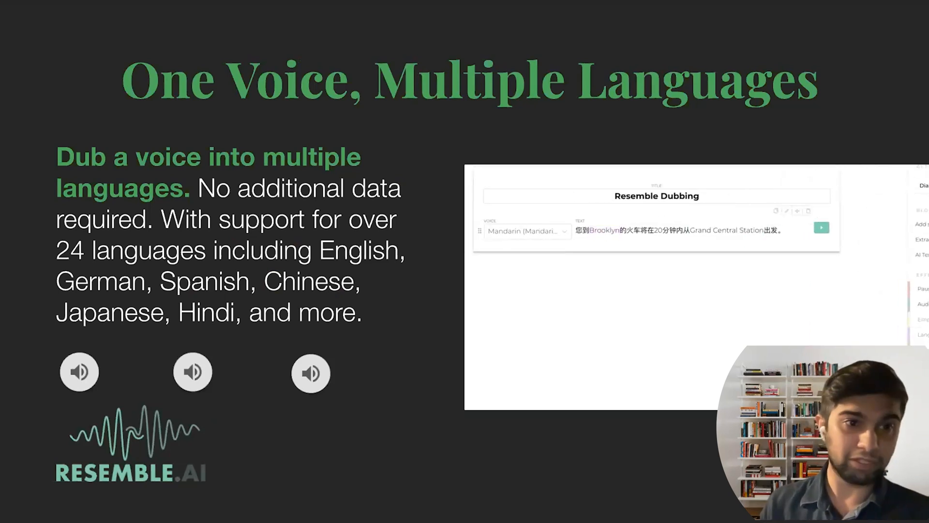
- Play the first dubbed voice sample from its speaker icon's audio player
click(79, 371)
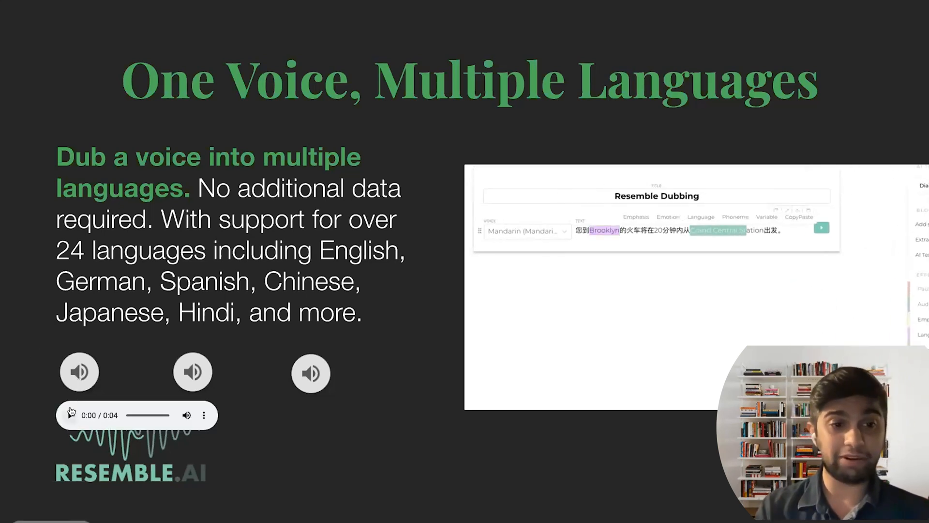
click(69, 414)
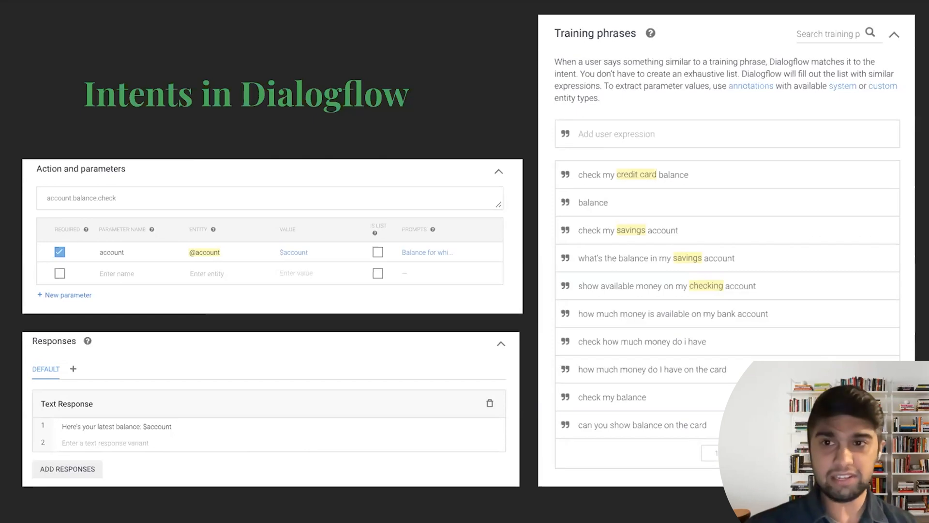
mouse_move(597, 202)
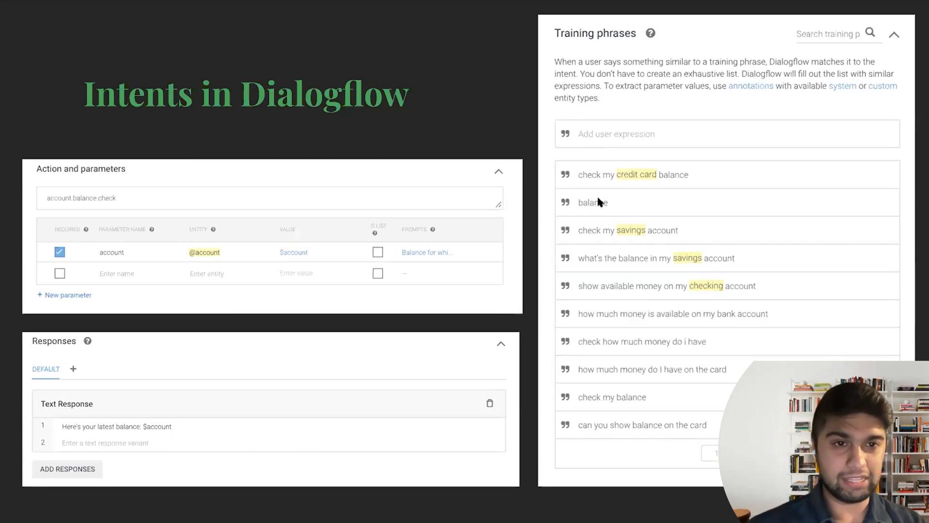
mouse_move(649, 184)
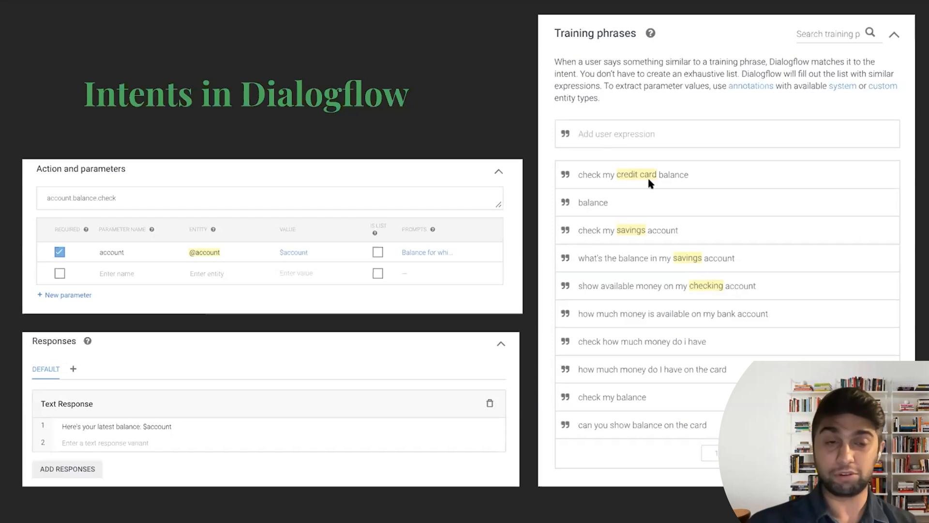
mouse_move(631, 164)
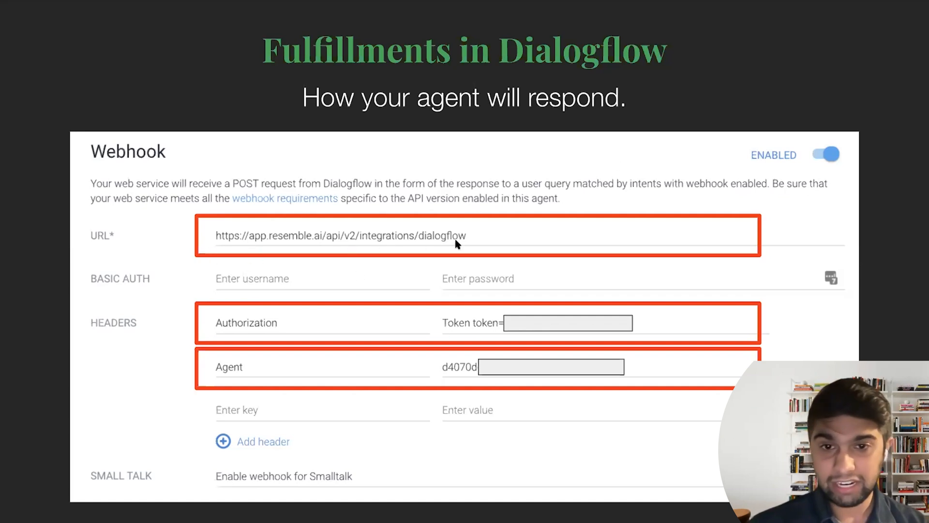
mouse_move(307, 323)
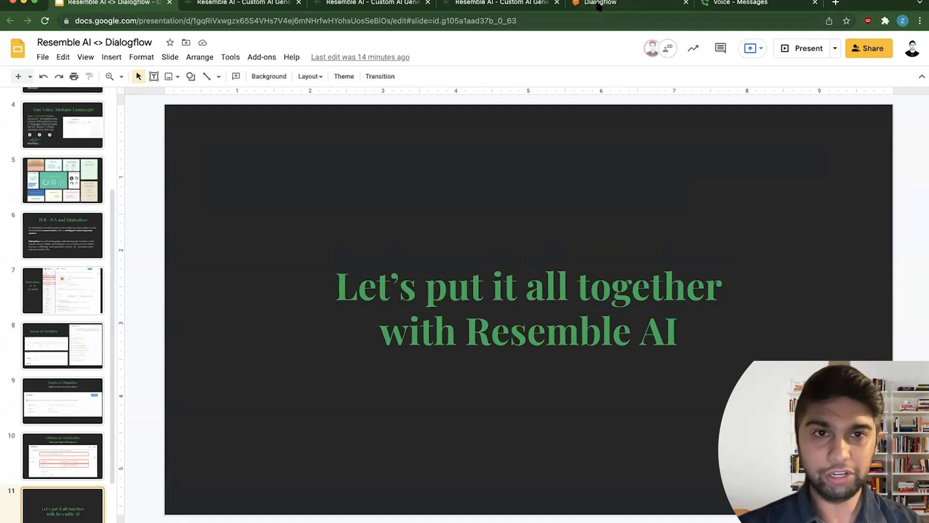
- Browse the Prebuilt Agents catalogue in Dialogflow, then return to the Banking agent's intents
click(600, 4)
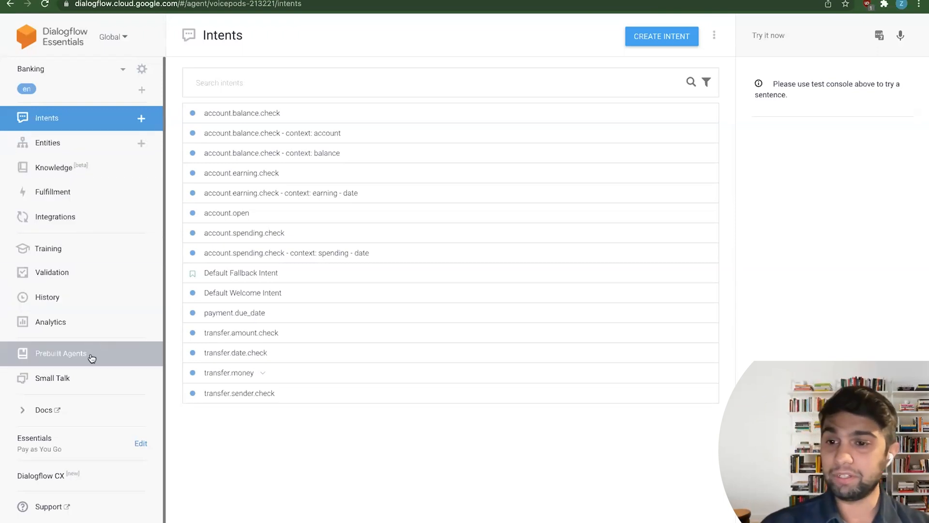
click(60, 354)
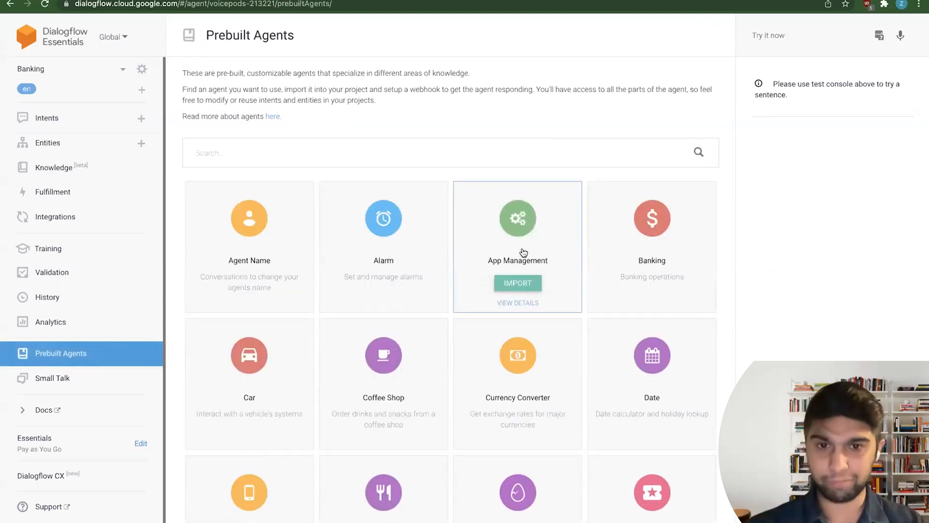
scroll(down, 3)
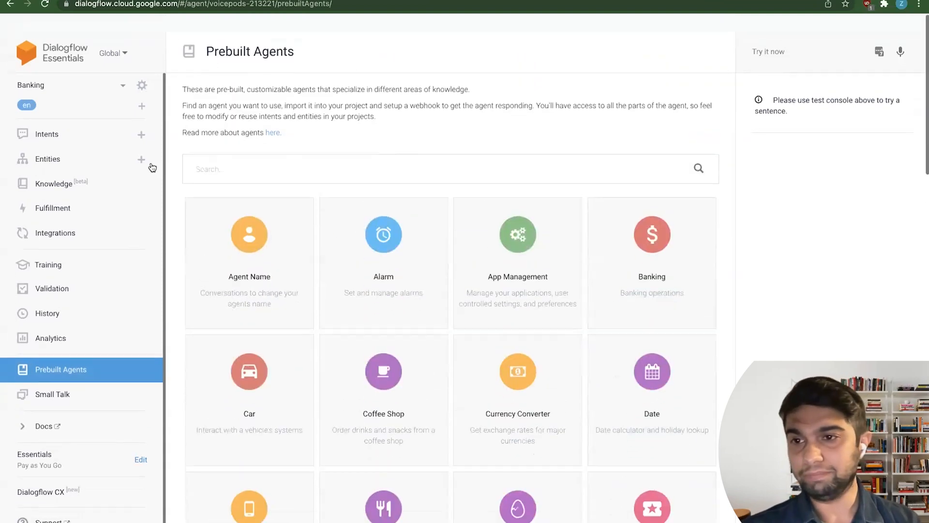
click(47, 134)
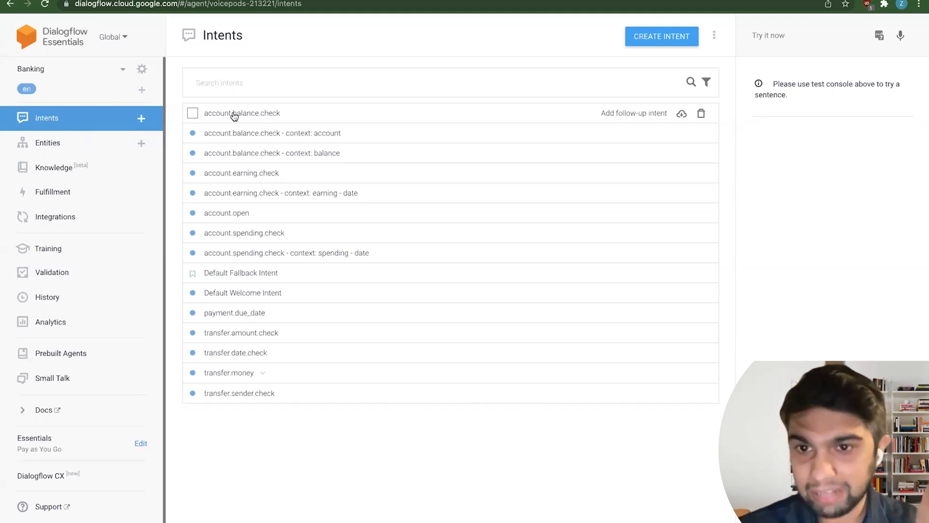
mouse_move(237, 221)
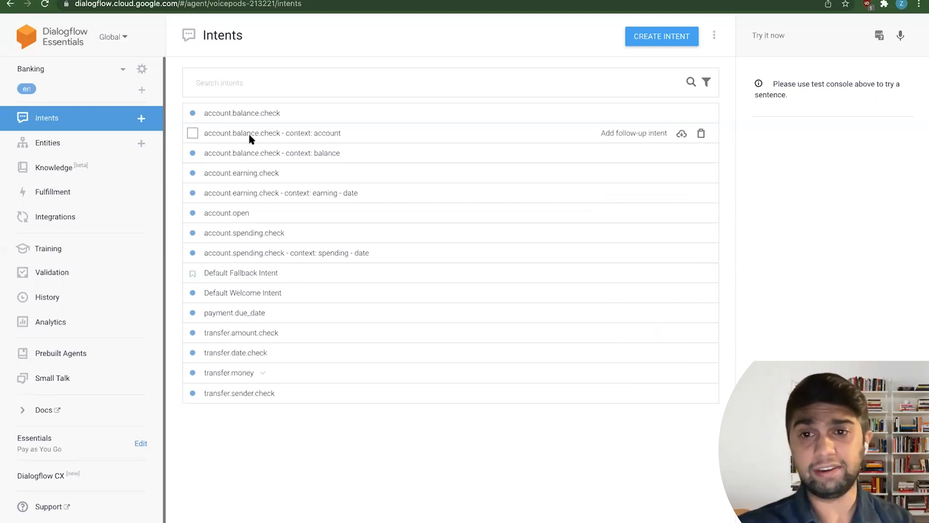
- Open account.balance.check and scroll through its training phrases to the account parameter
click(241, 113)
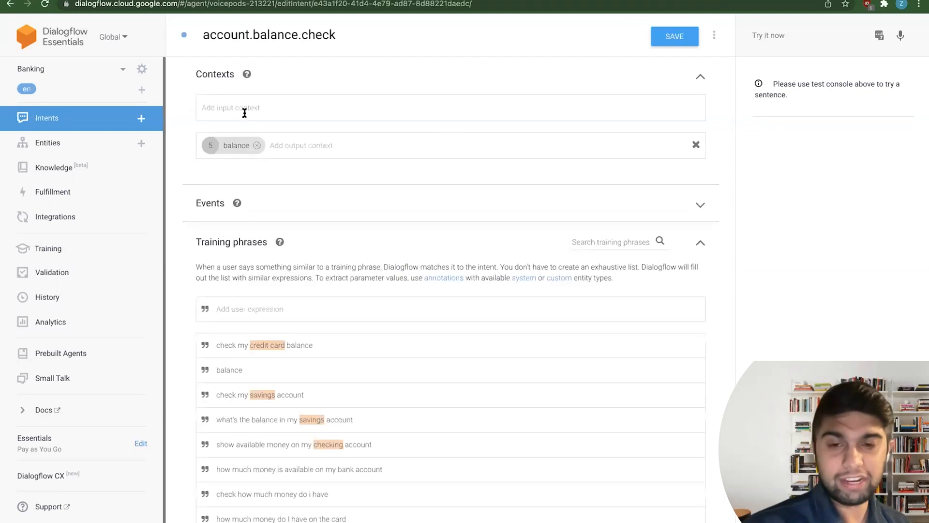
scroll(down, 3)
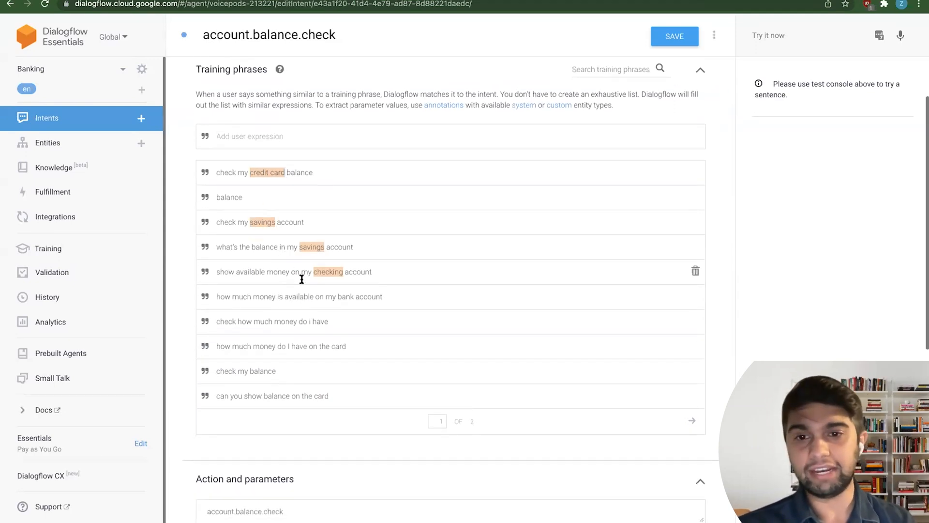
scroll(down, 3)
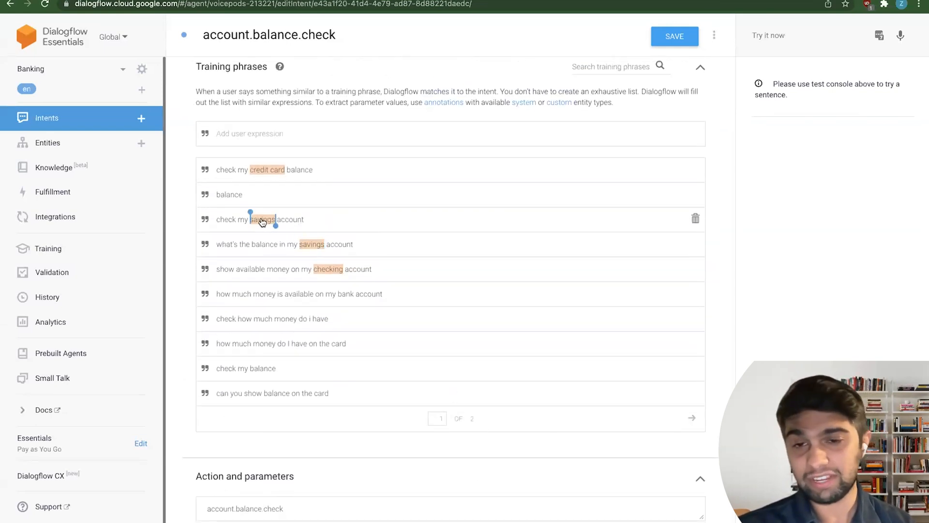
scroll(down, 3)
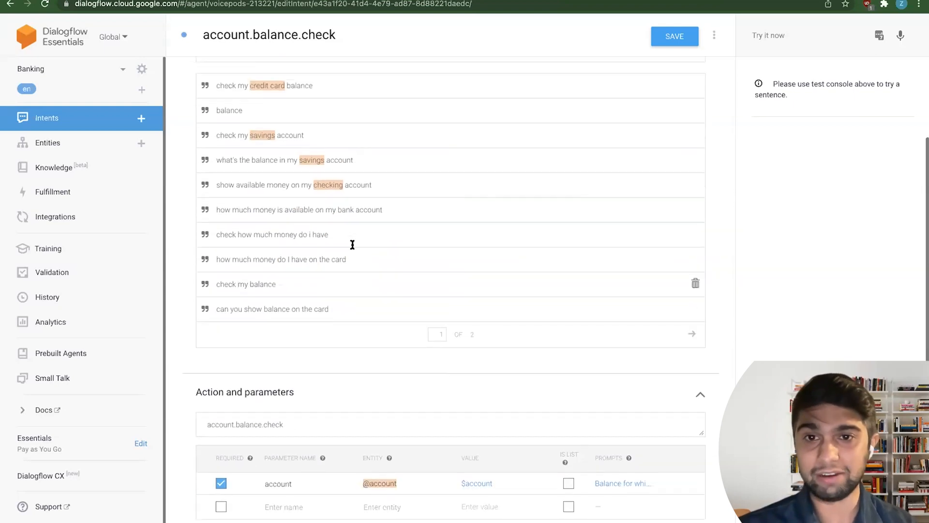
scroll(down, 3)
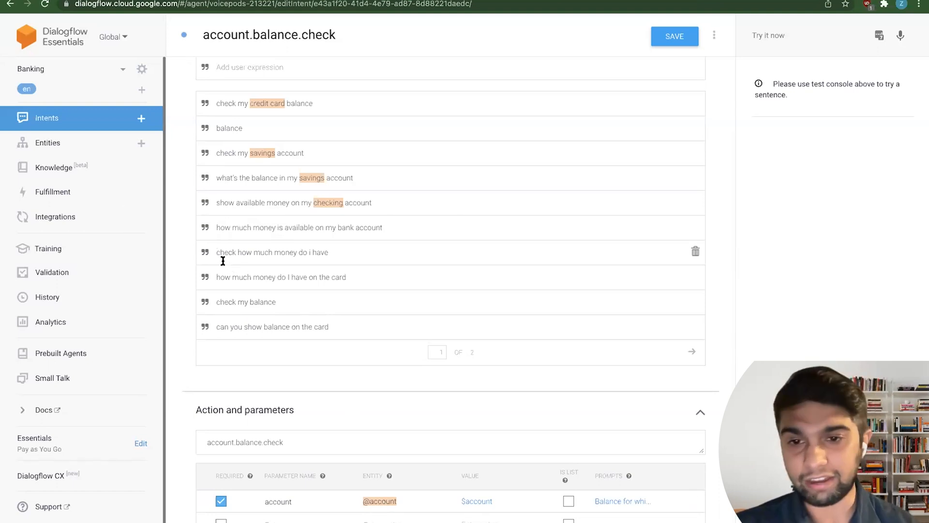
scroll(down, 3)
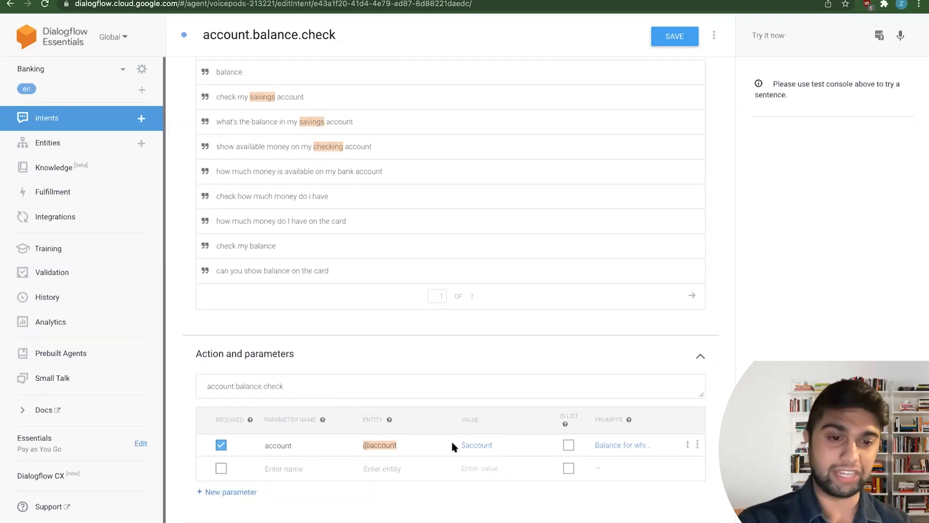
- Review the savings-or-checking prompts for 'account' and close that dialog
click(621, 444)
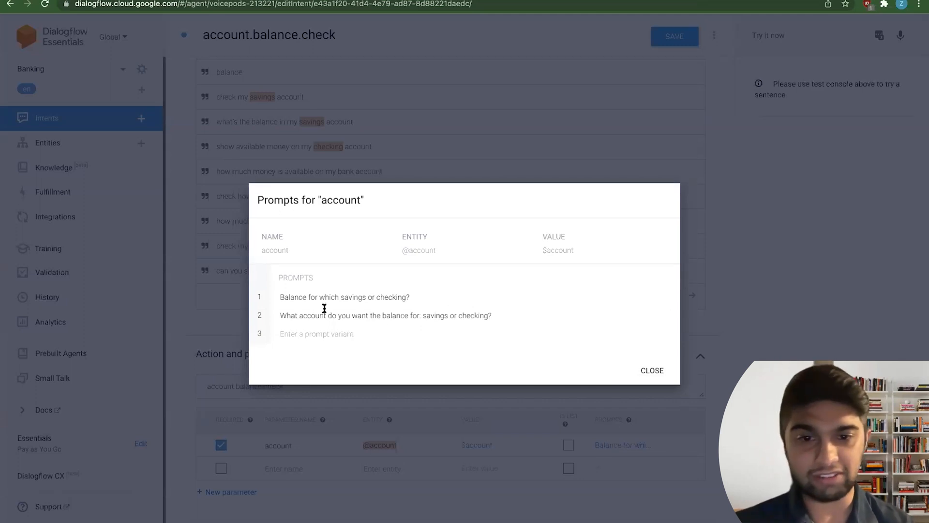
click(651, 370)
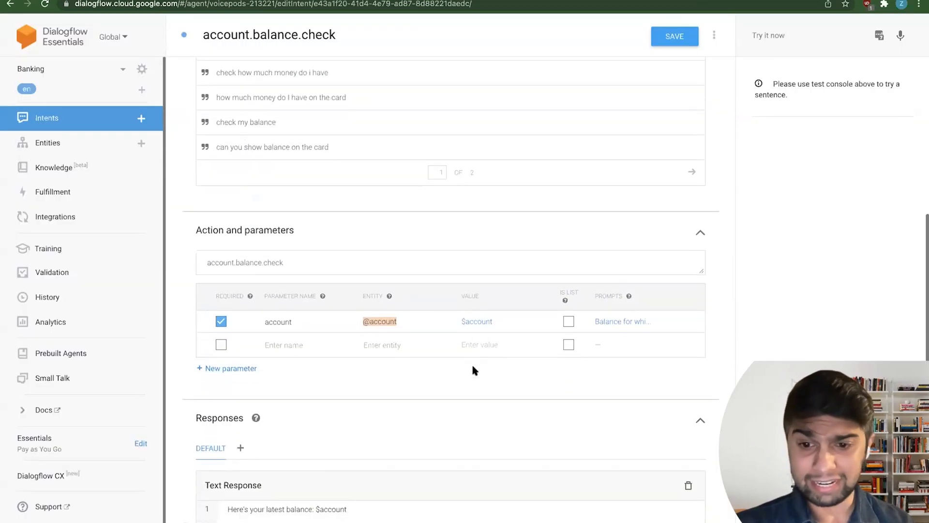
- Scroll through account.balance.check's phrases, parameters and response, then open transfer.money
scroll(down, 3)
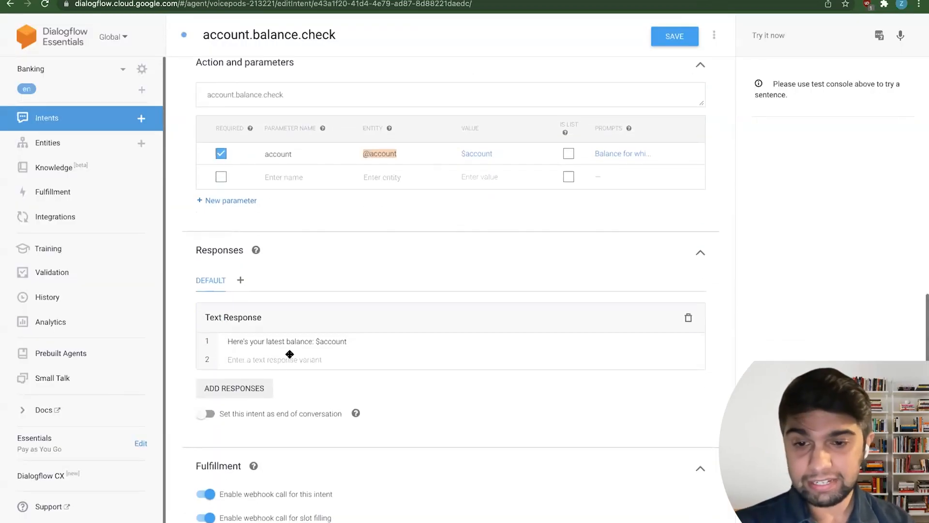
mouse_move(286, 341)
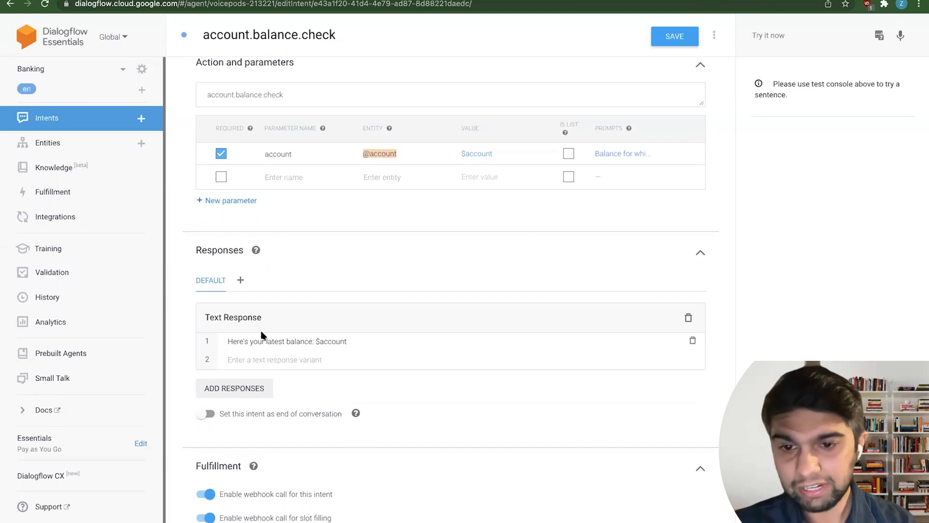
mouse_move(248, 354)
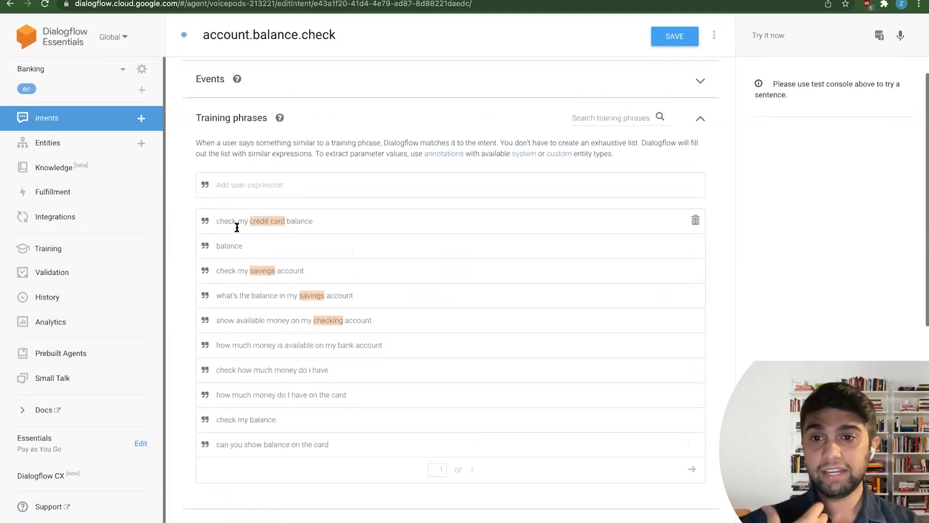
scroll(down, 3)
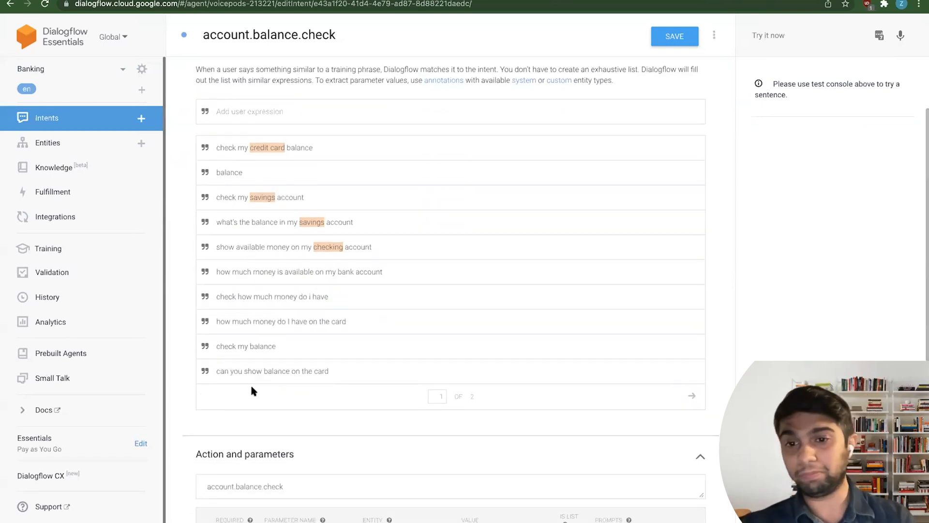
scroll(down, 3)
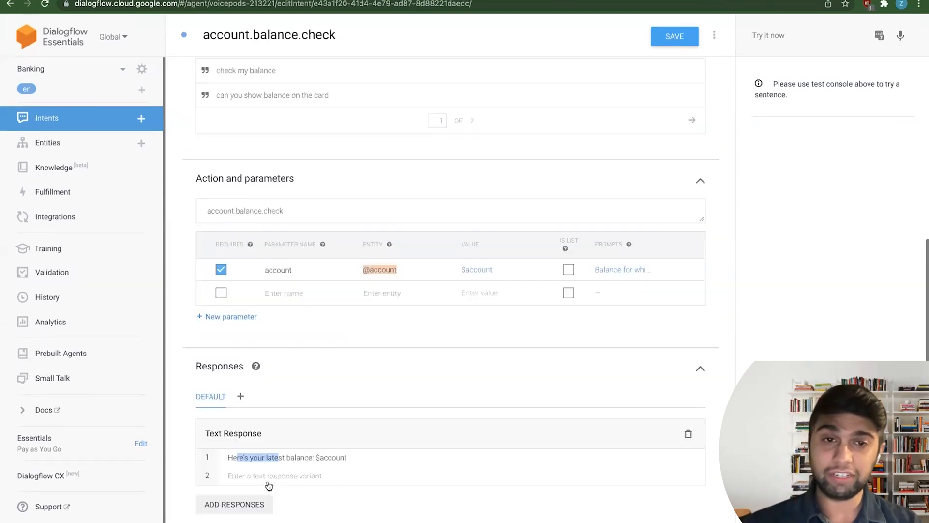
scroll(up, 3)
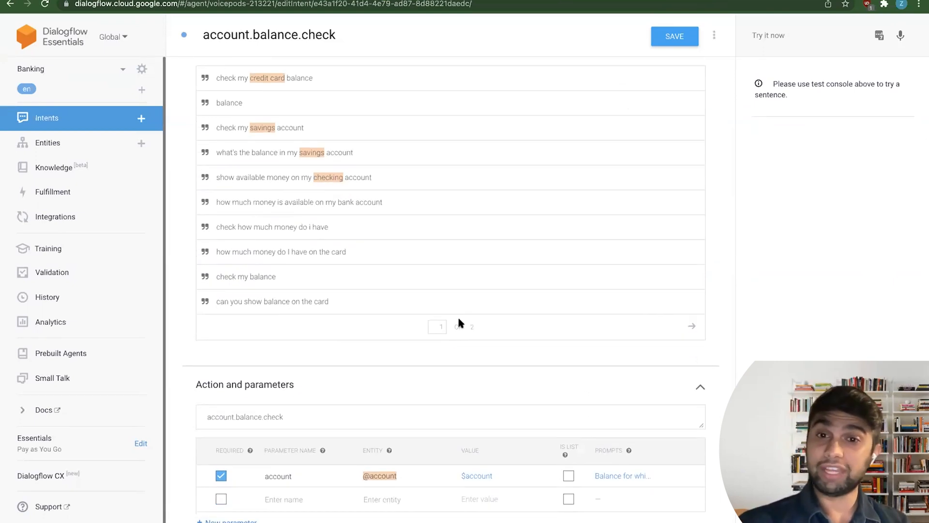
scroll(down, 3)
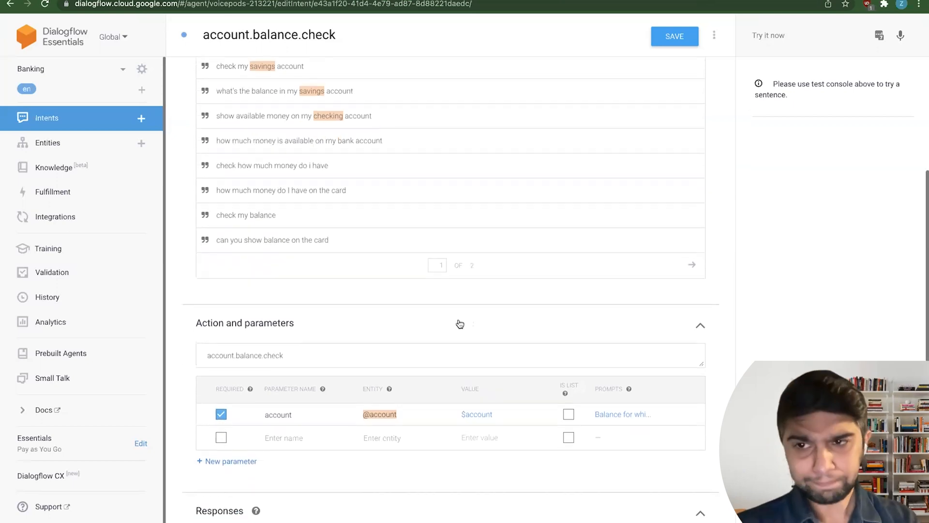
scroll(down, 3)
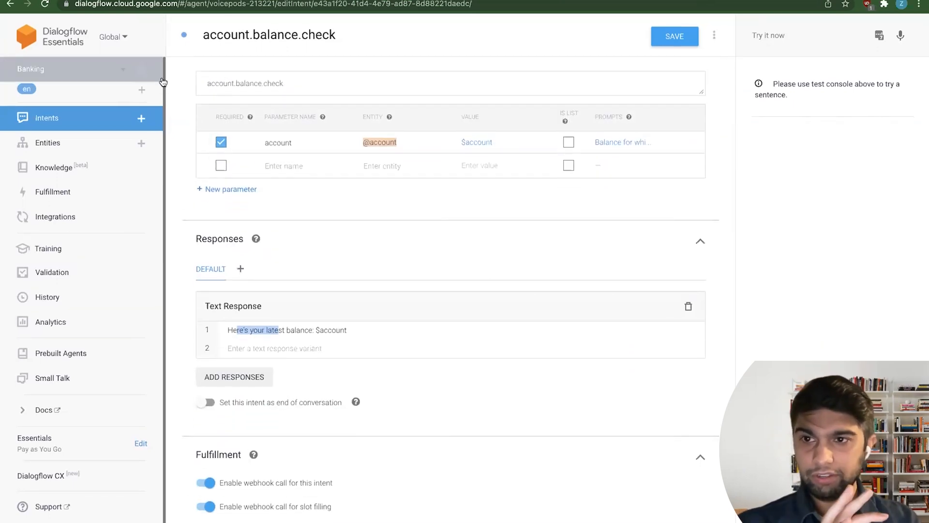
click(47, 117)
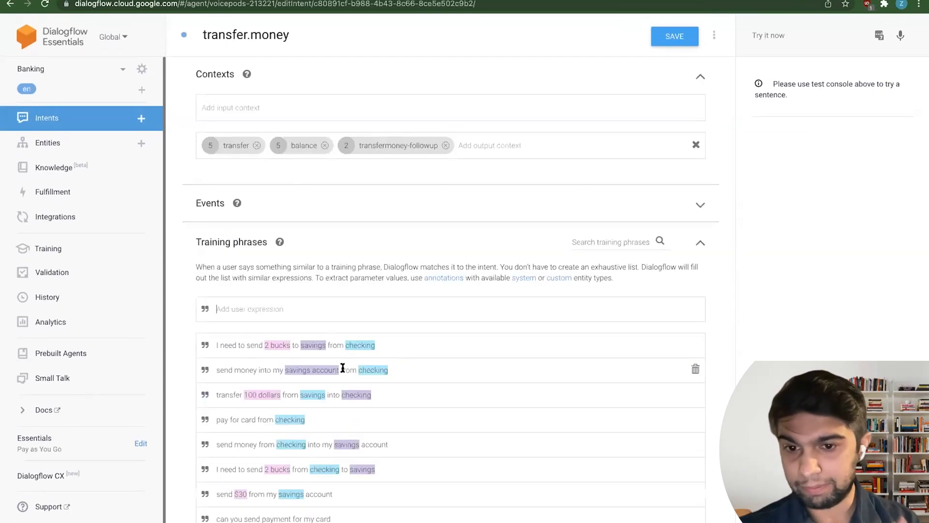
- Review transfer.money's phrases, three required parameters and confirmation response, then save it
scroll(down, 3)
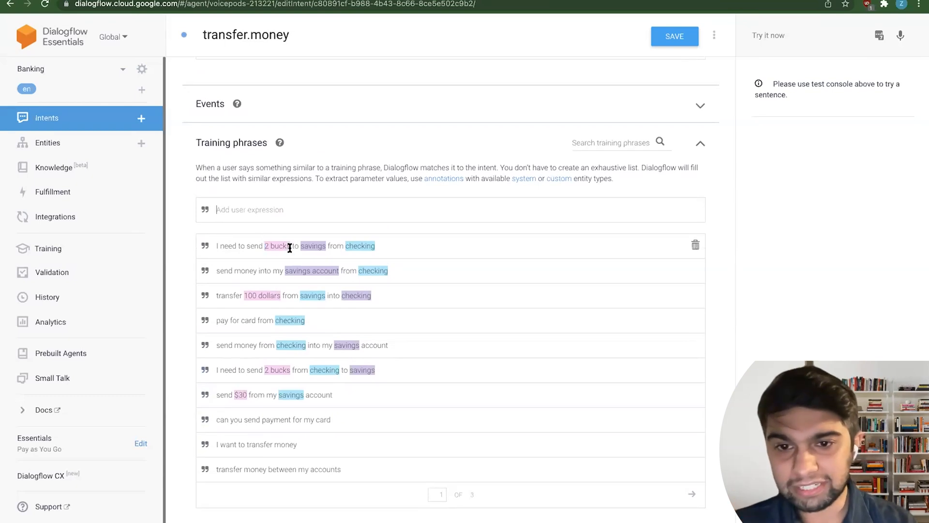
scroll(down, 3)
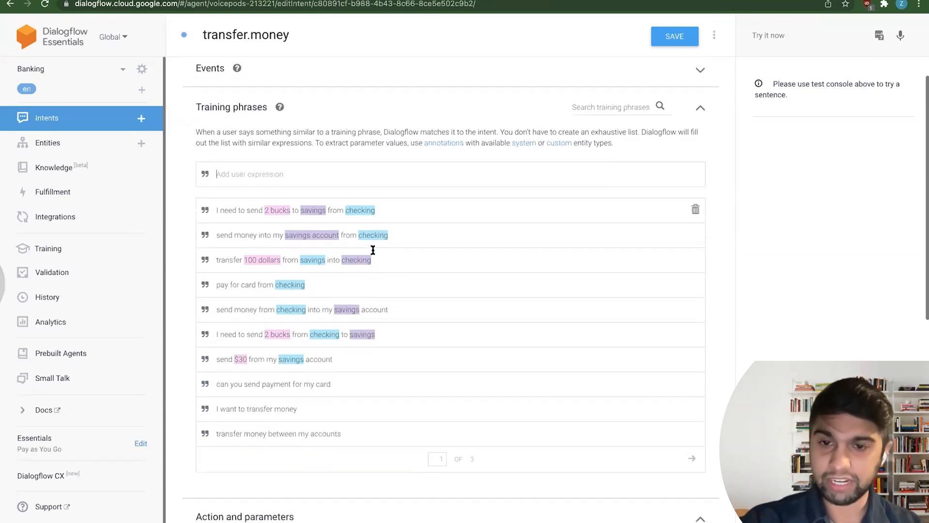
scroll(down, 3)
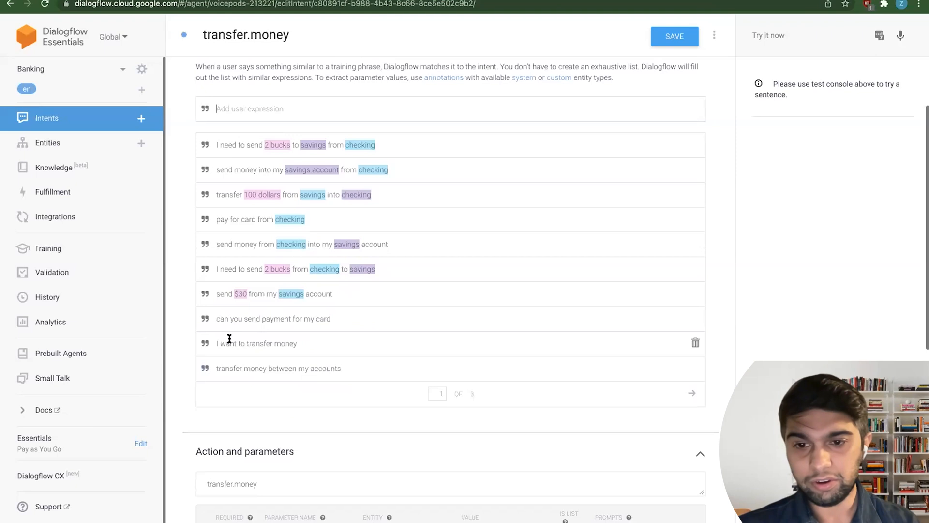
scroll(down, 3)
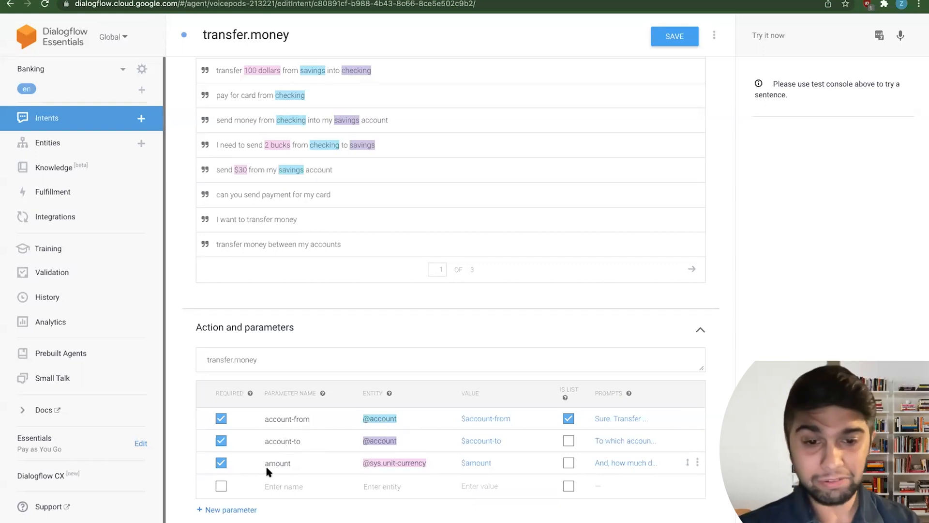
scroll(down, 3)
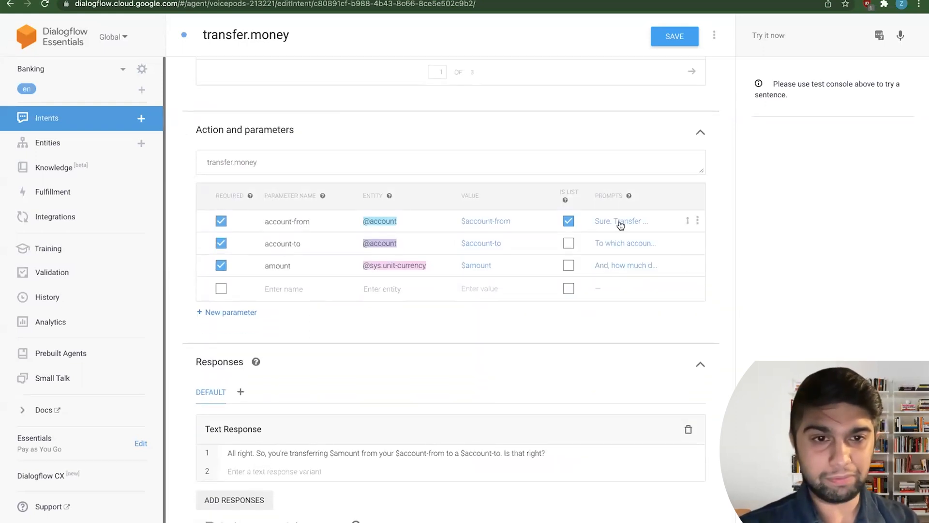
mouse_move(522, 331)
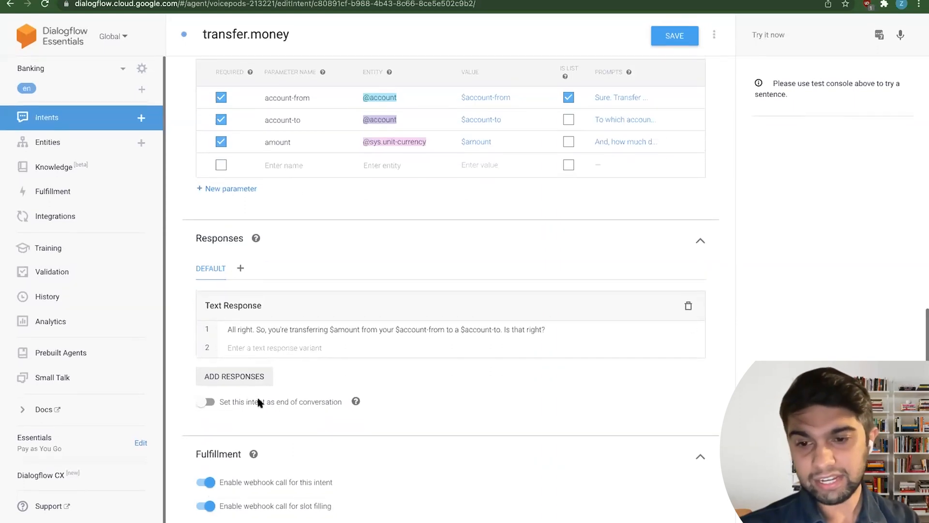
mouse_move(101, 176)
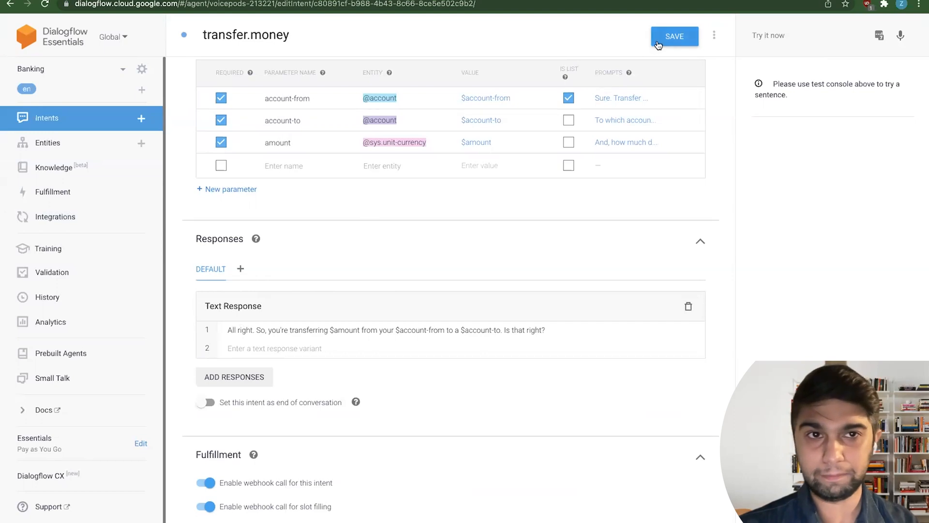
click(674, 36)
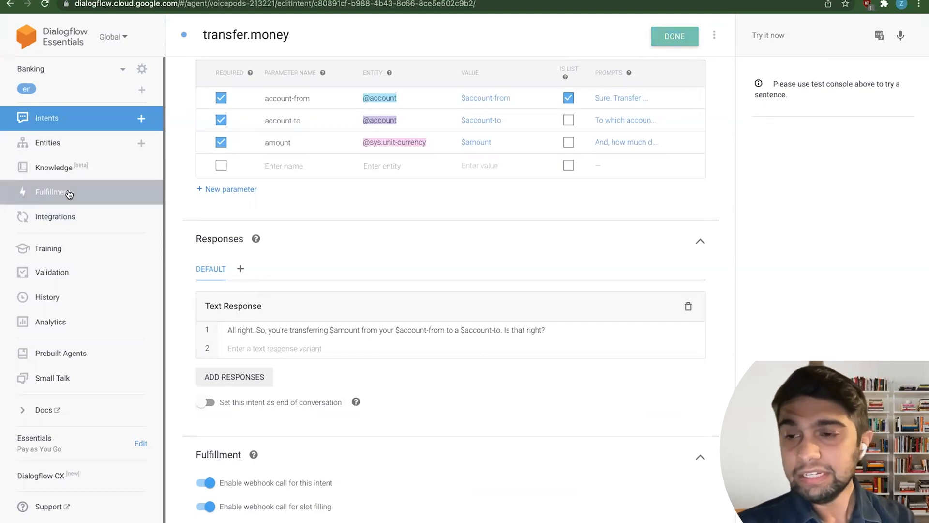
- Inspect the custom entities and transfer-type values, then view the Fulfillment webhook settings
click(47, 143)
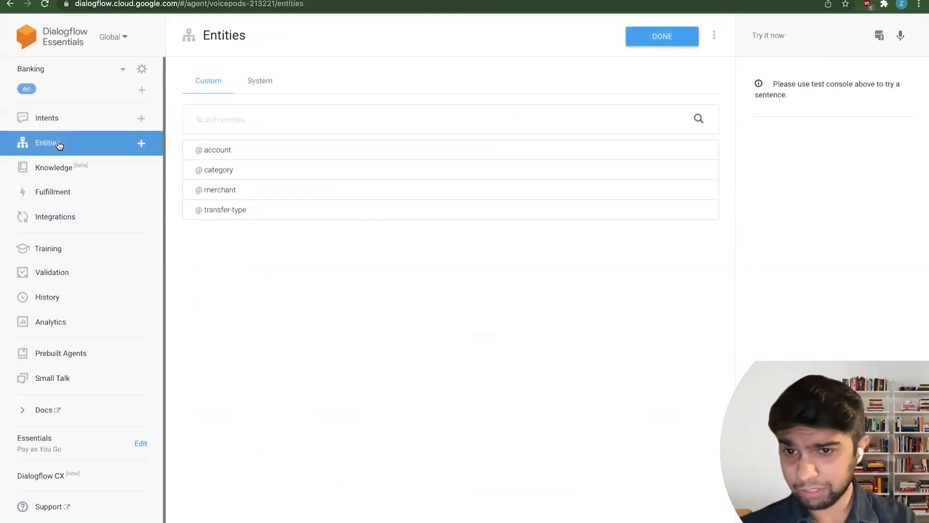
click(217, 150)
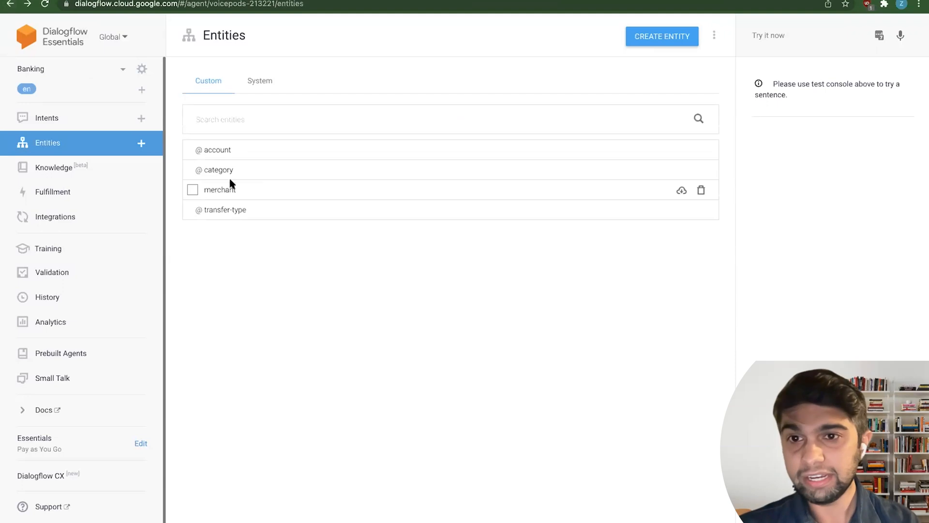
click(221, 190)
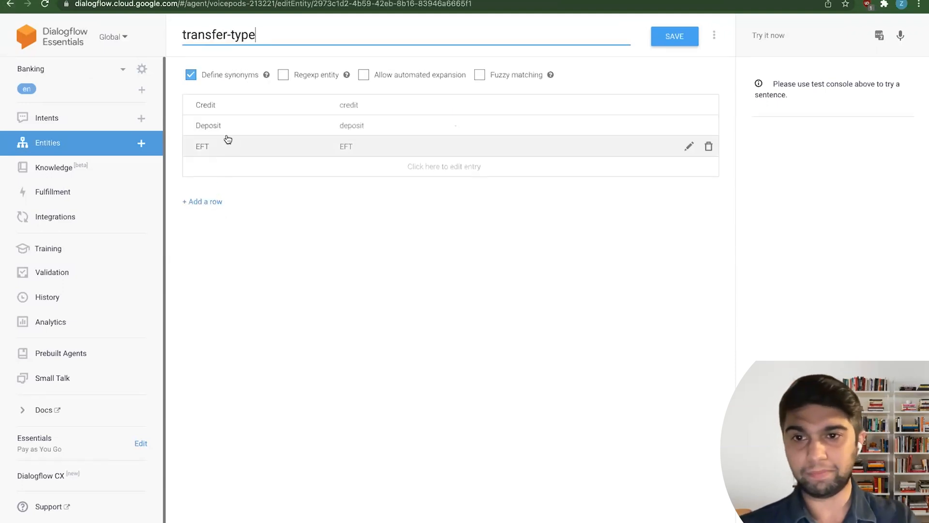
click(10, 4)
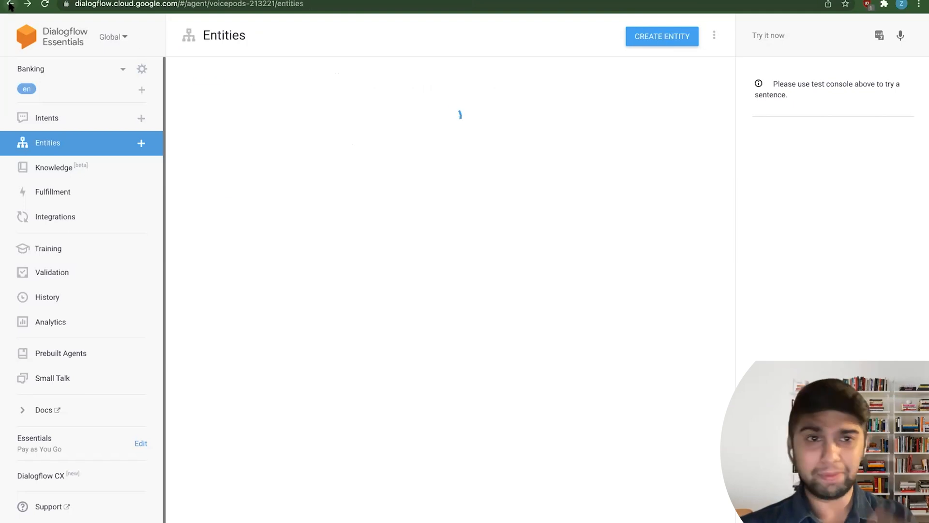
click(53, 192)
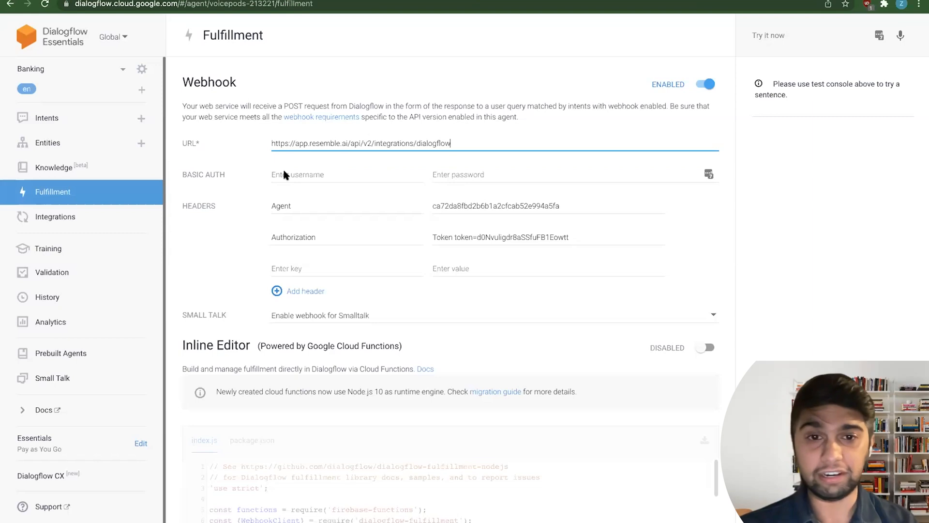
double_click(332, 143)
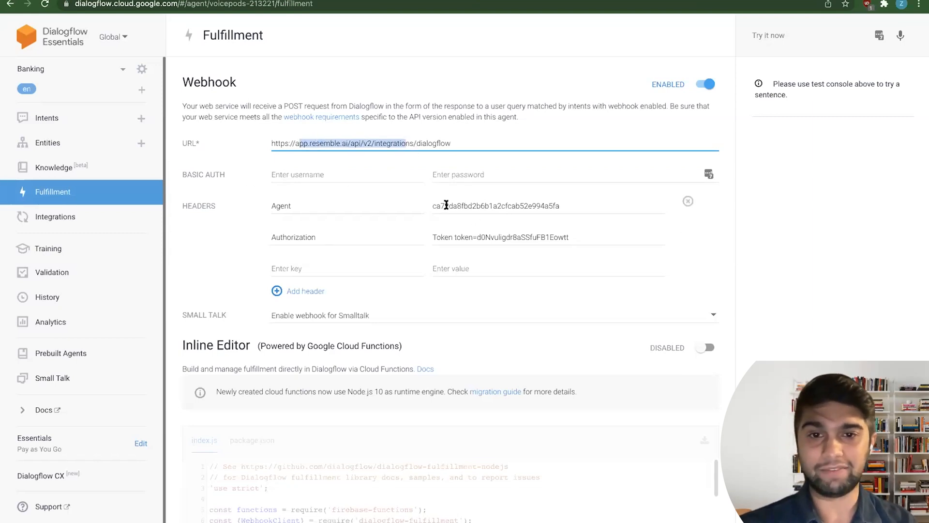
click(519, 237)
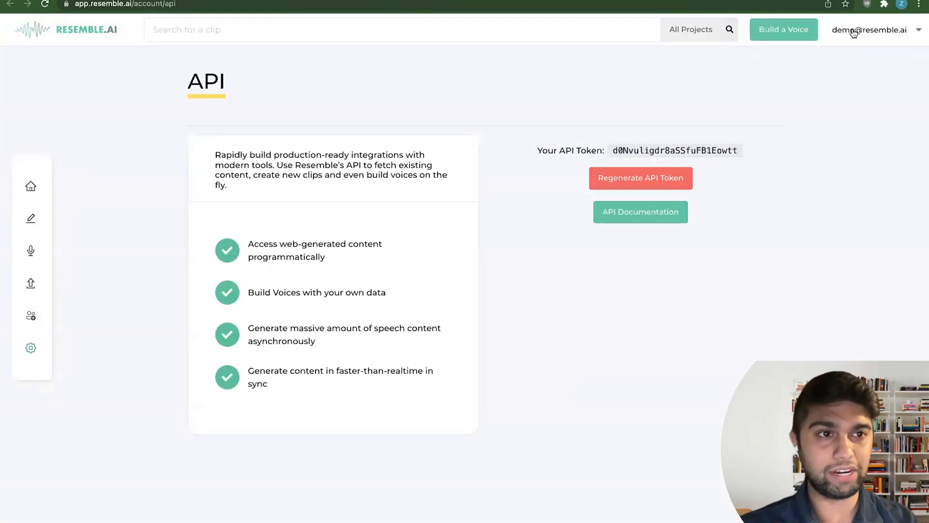
- Copy the Resemble AI API token from Account > API and return to Dialogflow
click(869, 30)
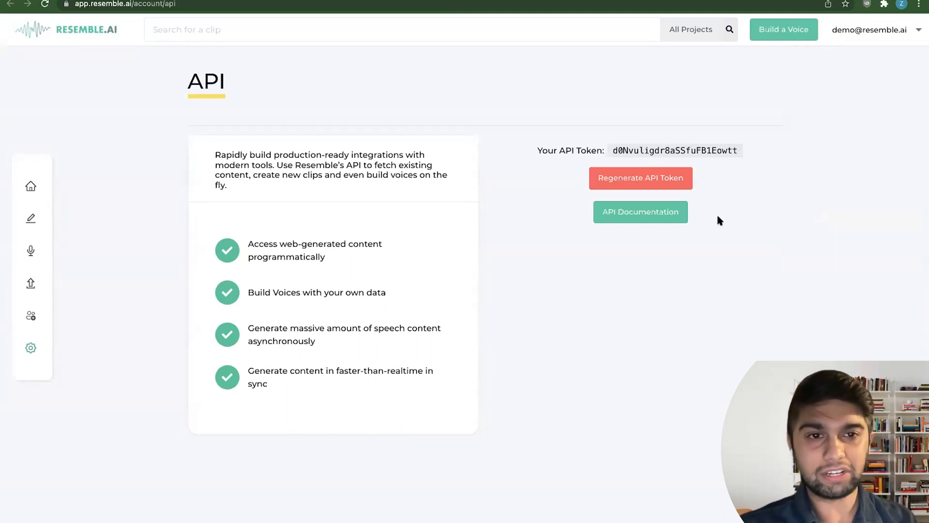
double_click(674, 150)
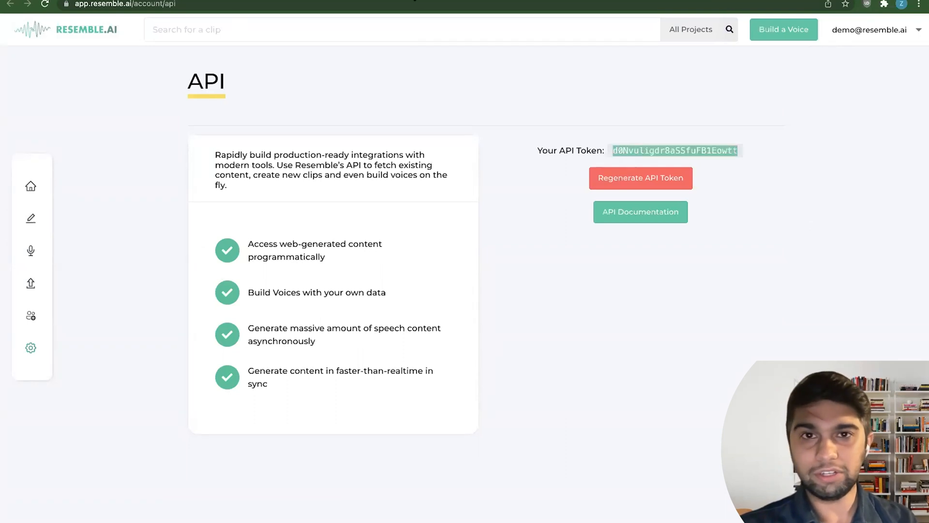
mouse_move(546, 34)
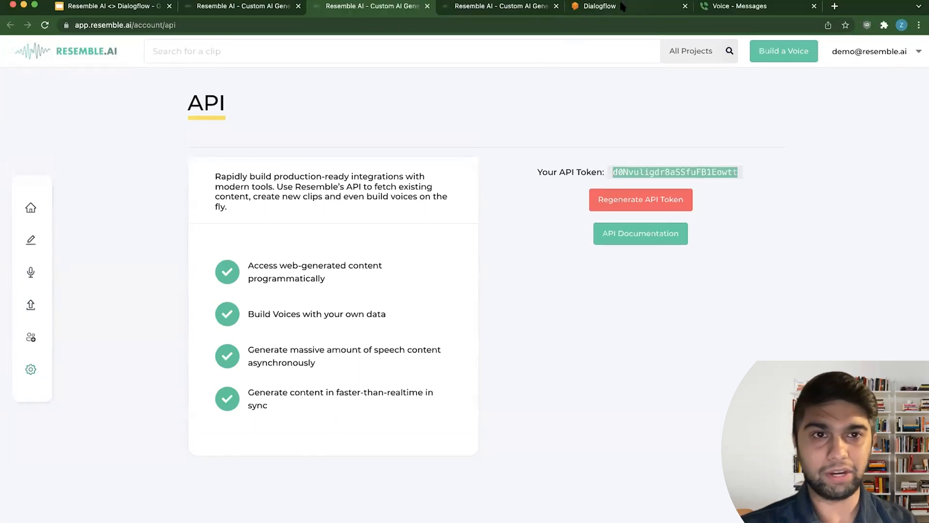
click(595, 6)
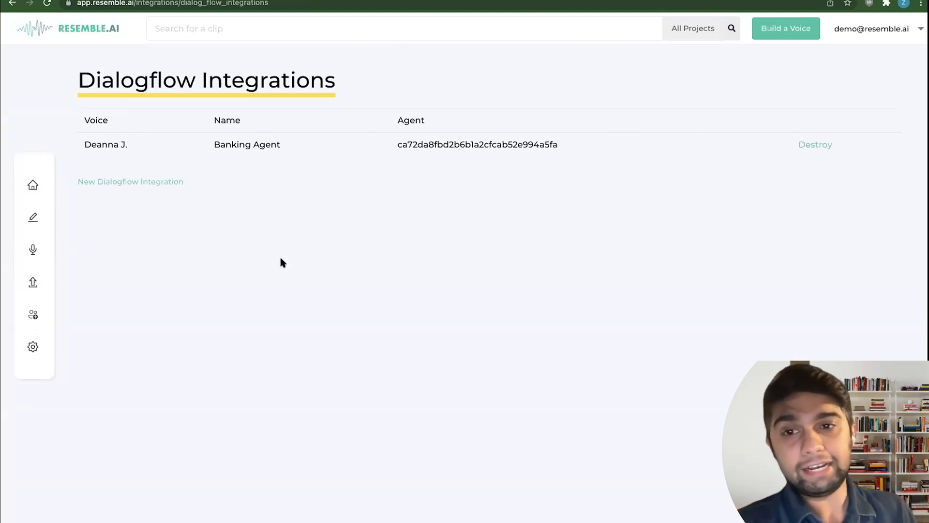
mouse_move(151, 194)
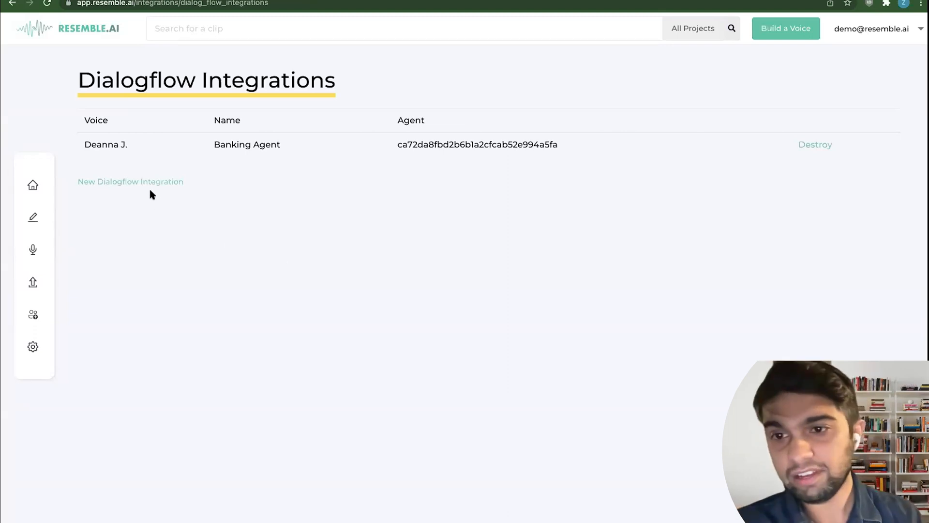
mouse_move(394, 145)
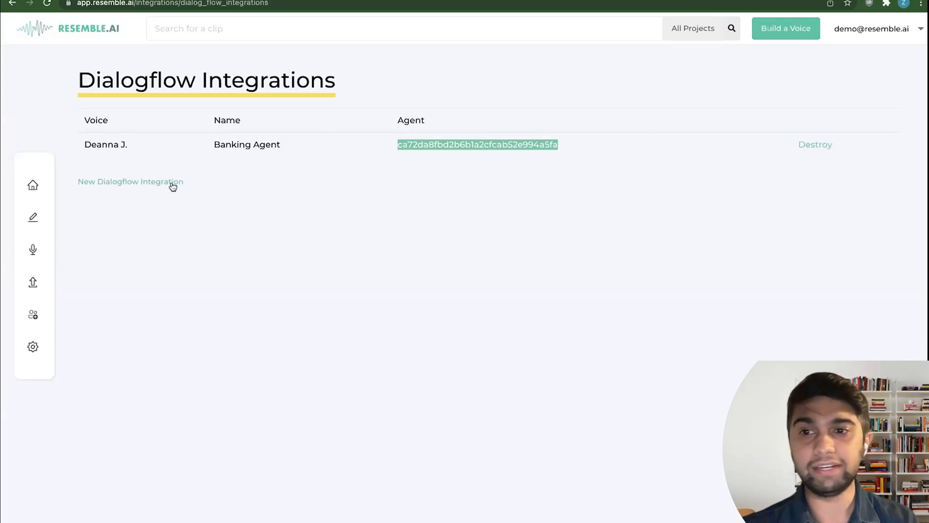
- Create a 'Webinar Demo' Dialogflow integration using the Tarkos voice
click(130, 181)
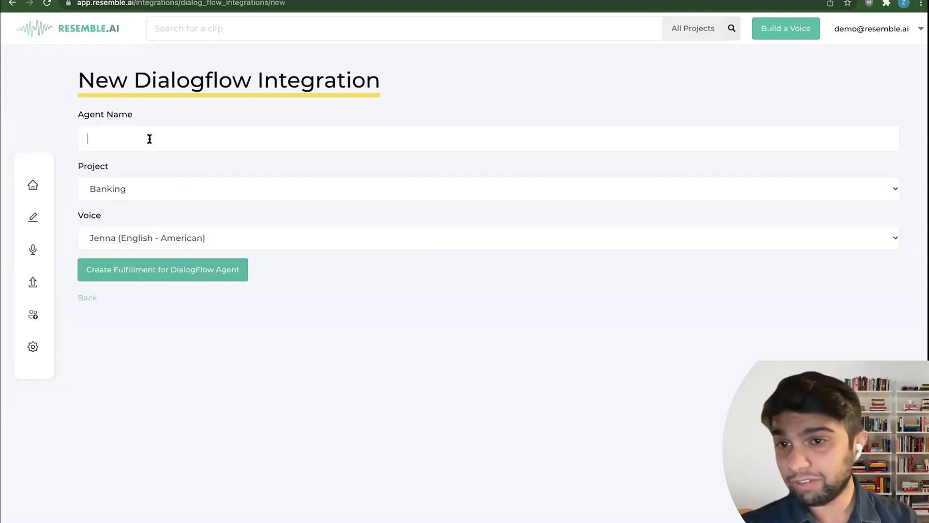
text(Sebi)
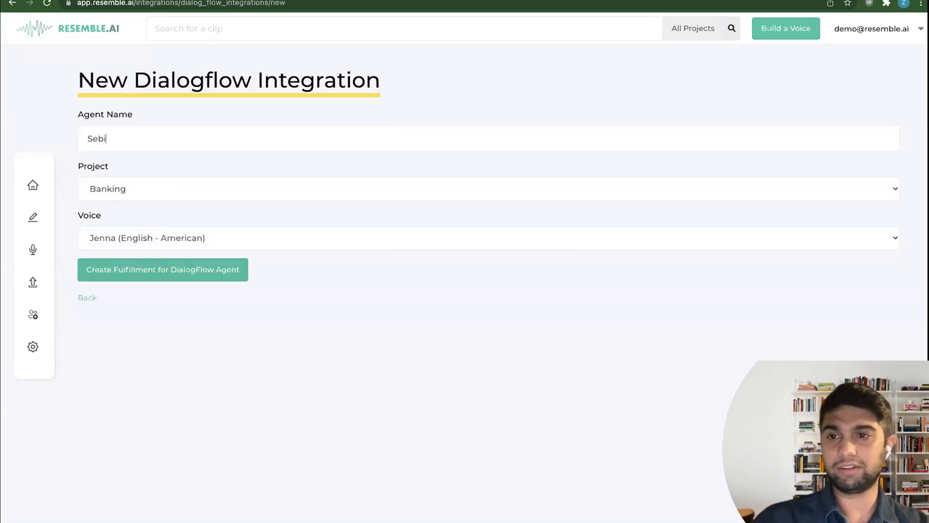
text(Webinar Demo)
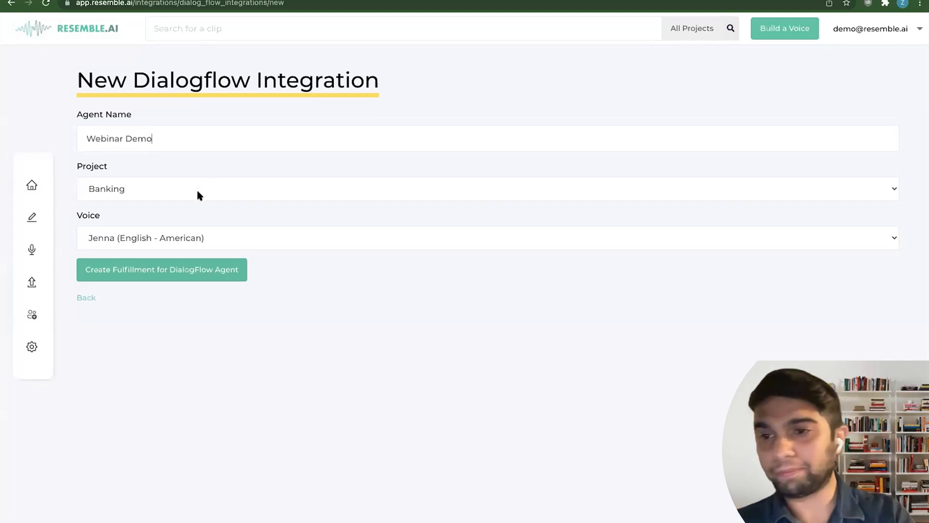
mouse_move(190, 240)
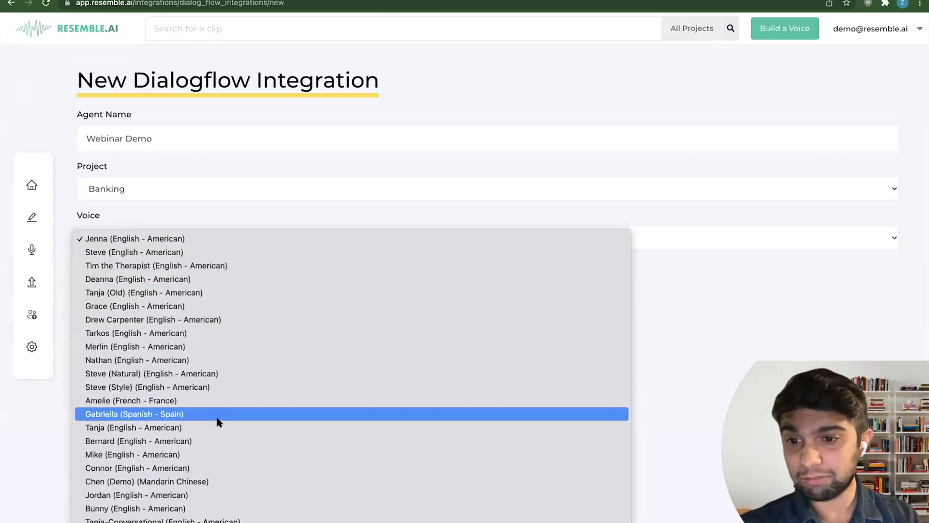
click(135, 332)
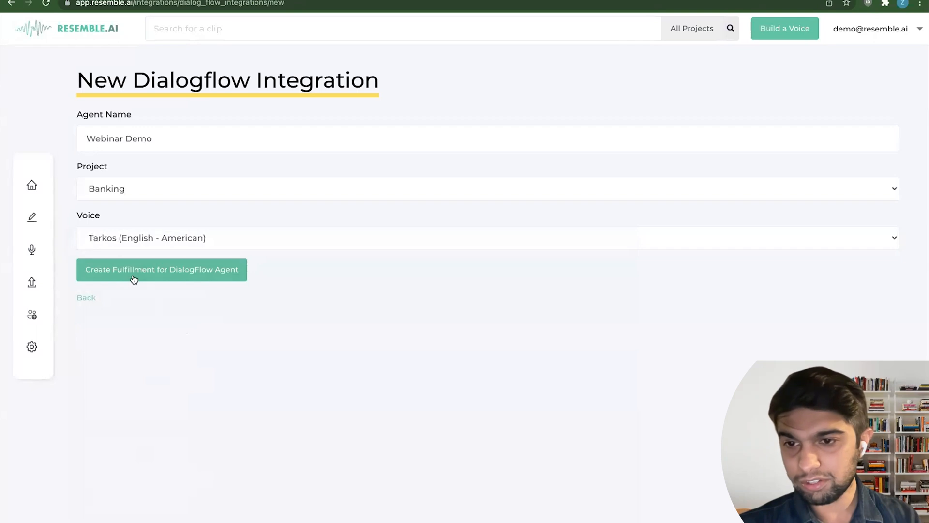
click(161, 270)
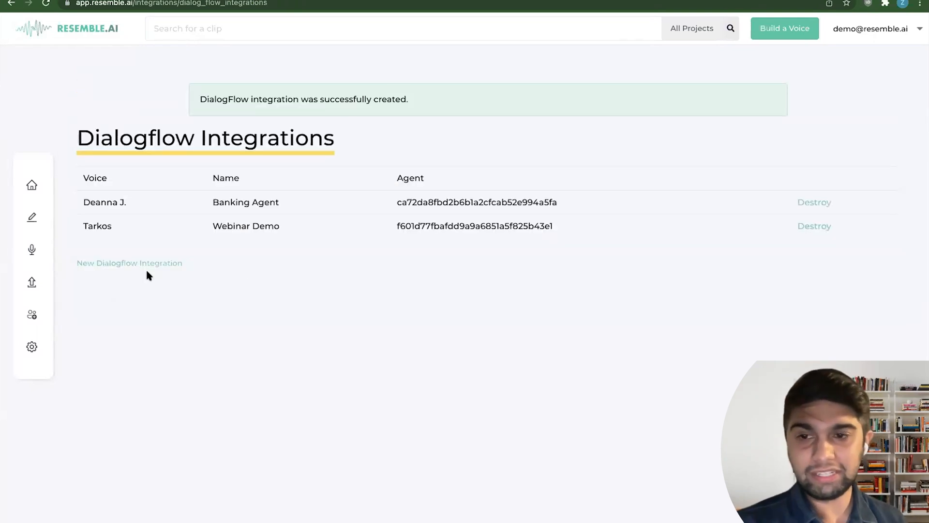
- Select the Webinar Demo integration's agent ID in the Dialogflow Integrations table
double_click(474, 226)
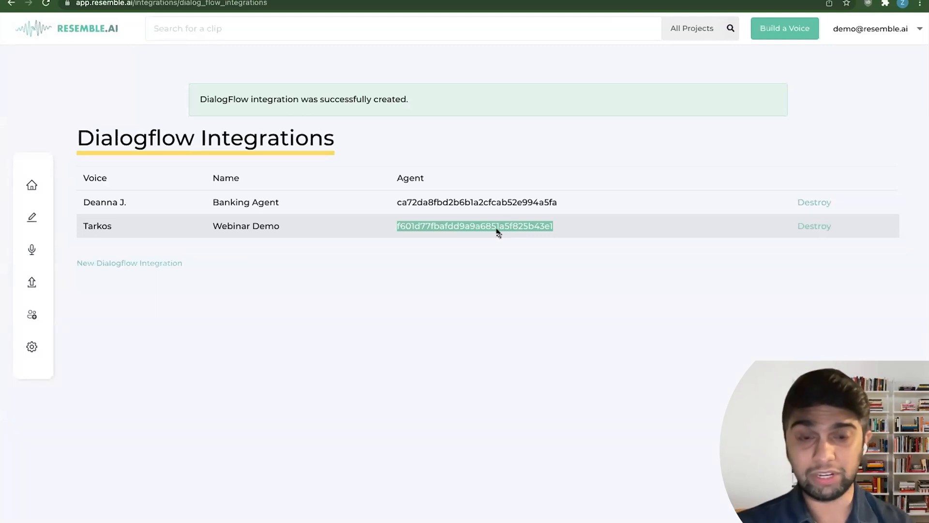
mouse_move(501, 17)
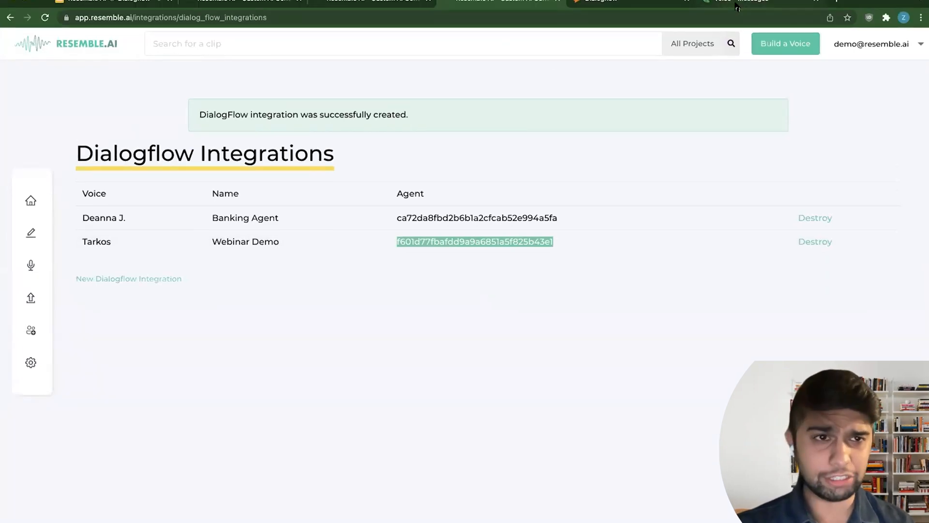
mouse_move(598, 1)
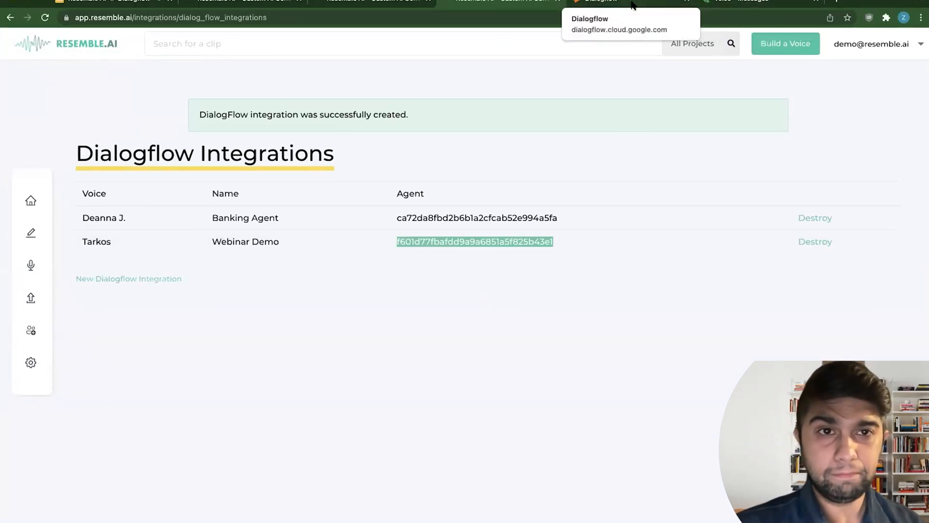
- Show the Banking agent's Integrations page, scrolled to the one-click telephony options
click(599, 2)
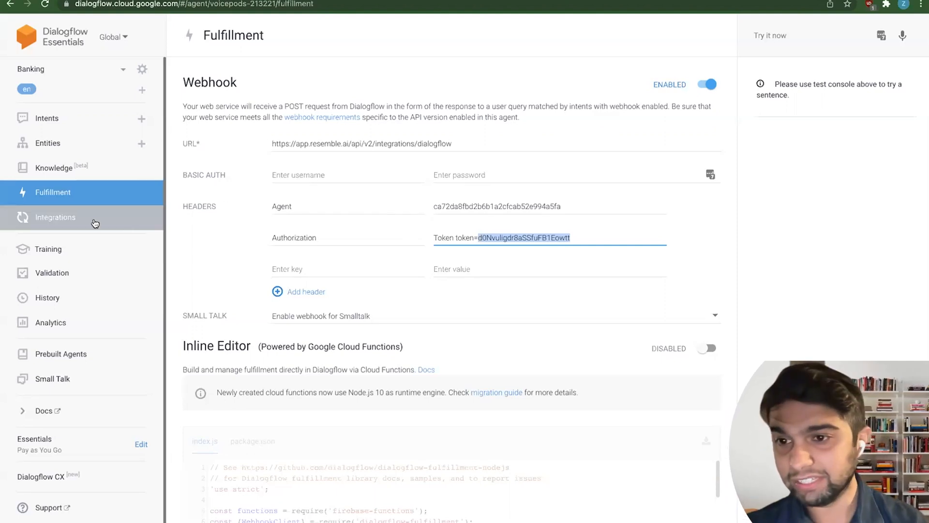
click(56, 217)
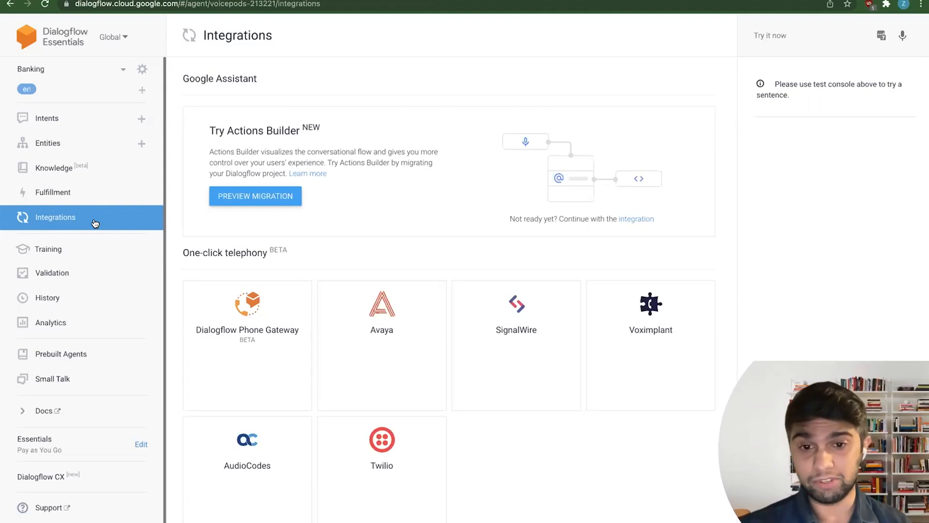
scroll(down, 3)
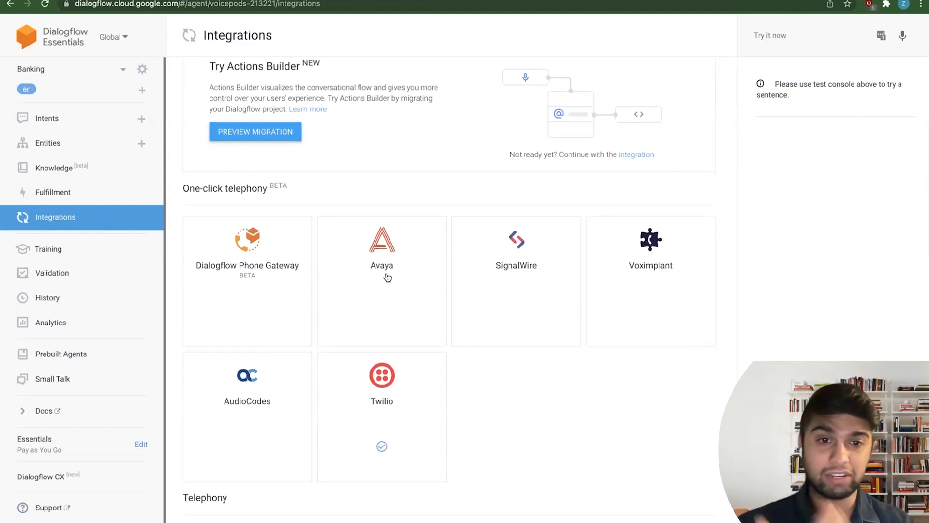
mouse_move(272, 440)
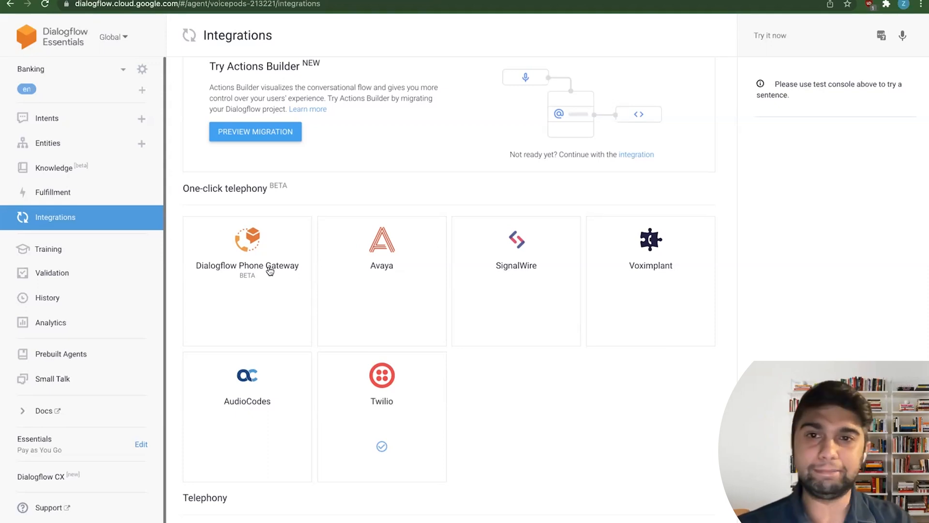
mouse_move(390, 276)
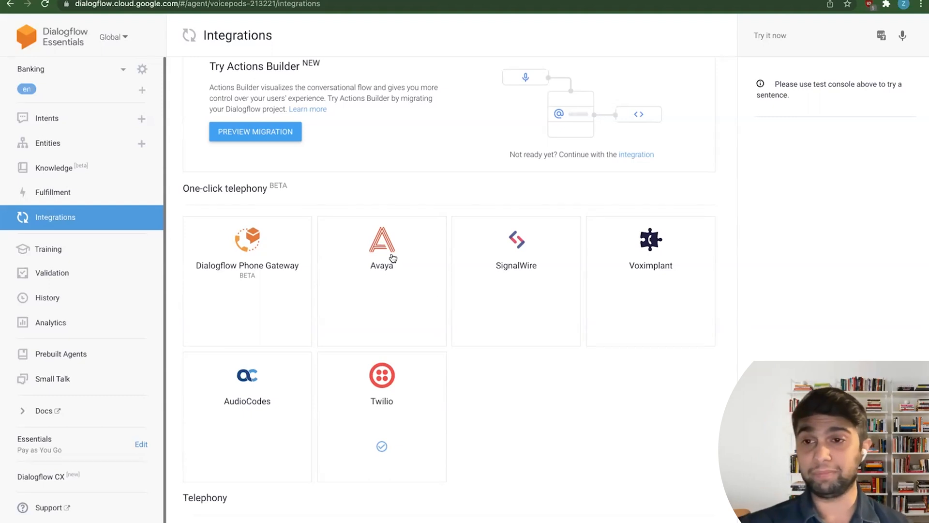
mouse_move(307, 272)
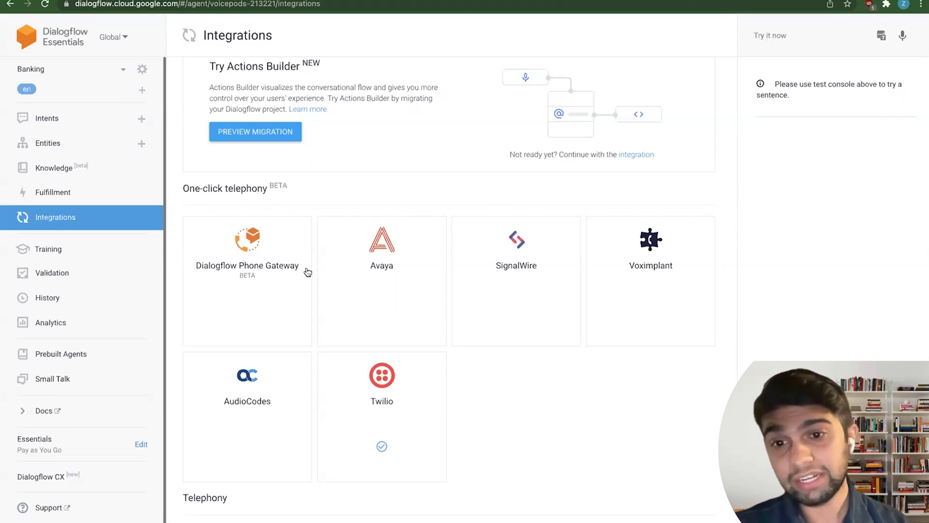
click(247, 248)
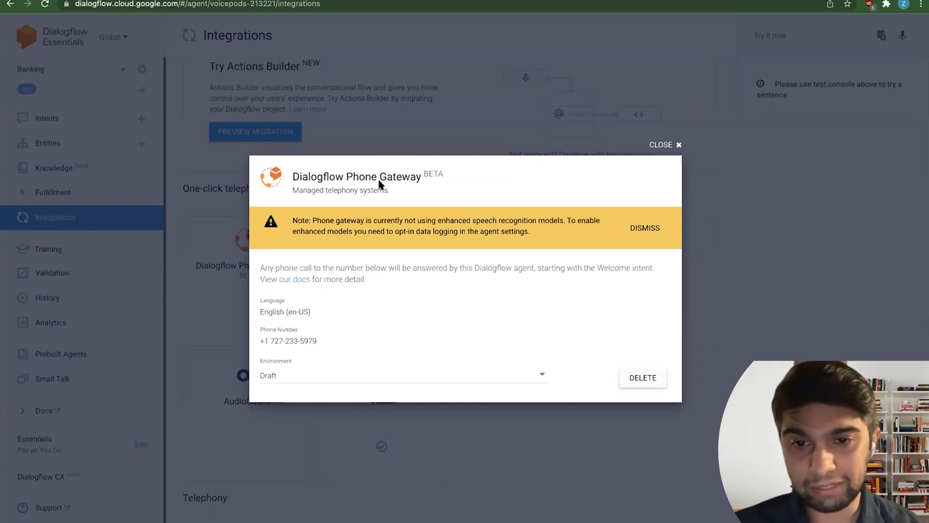
mouse_move(401, 285)
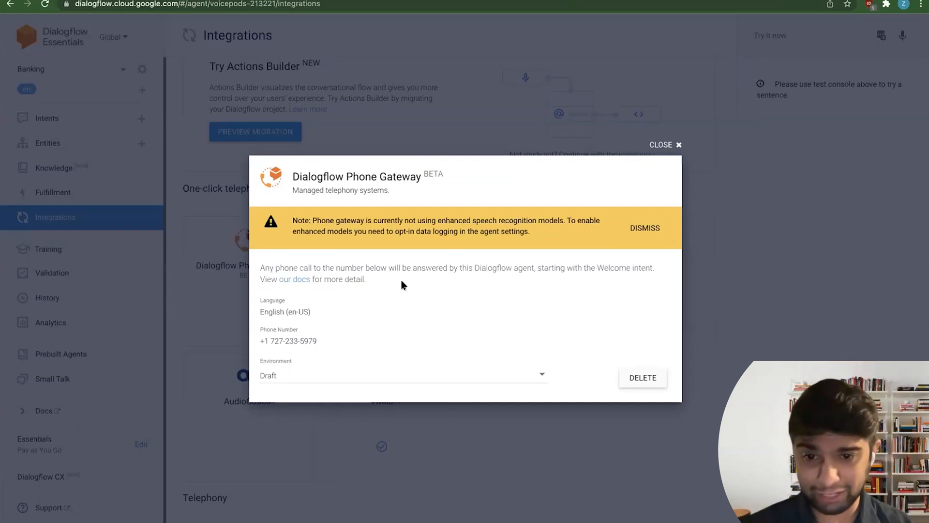
mouse_move(352, 343)
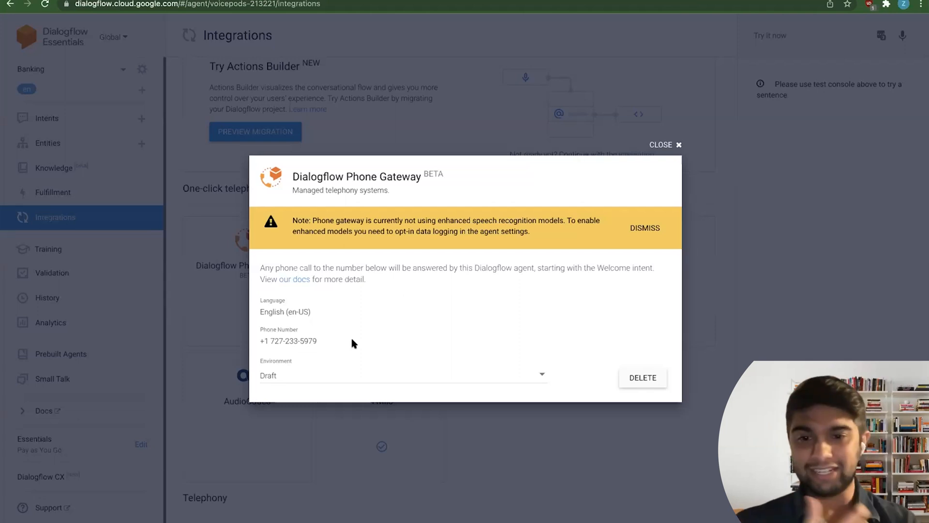
double_click(288, 340)
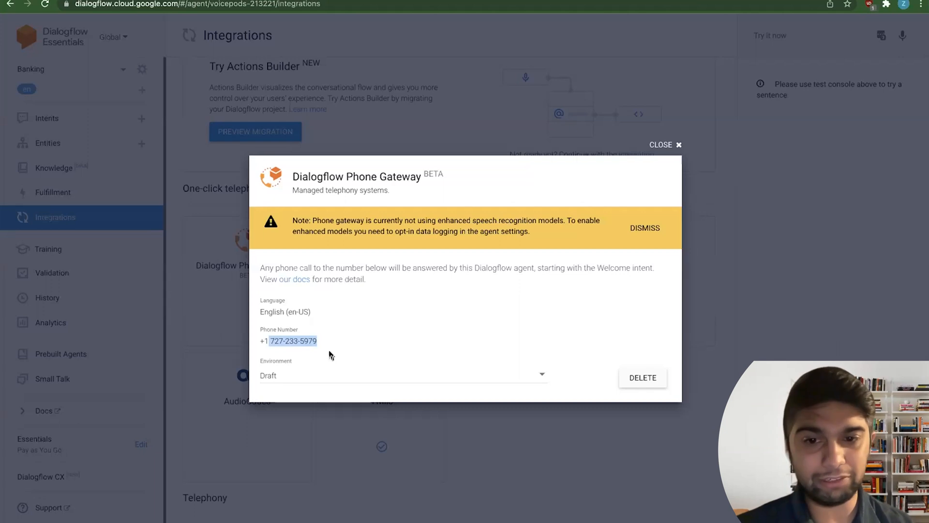
mouse_move(299, 255)
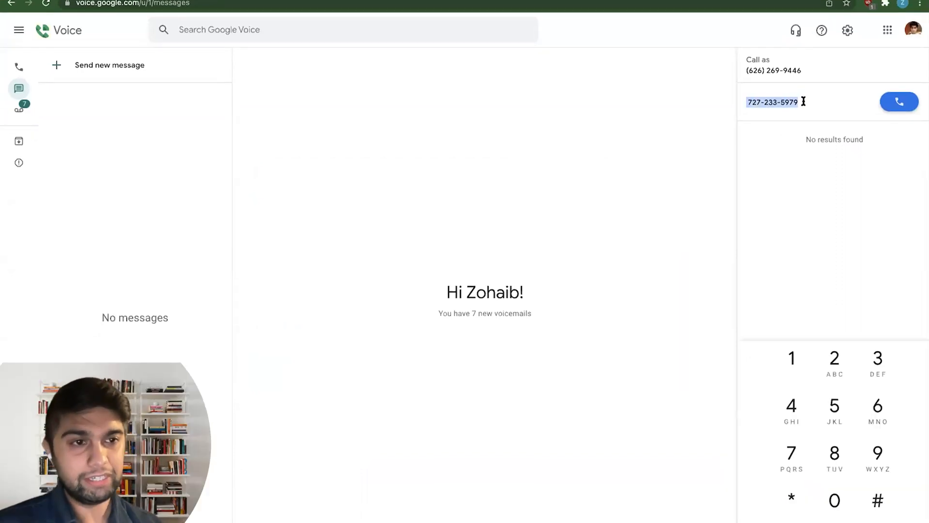
mouse_move(618, 445)
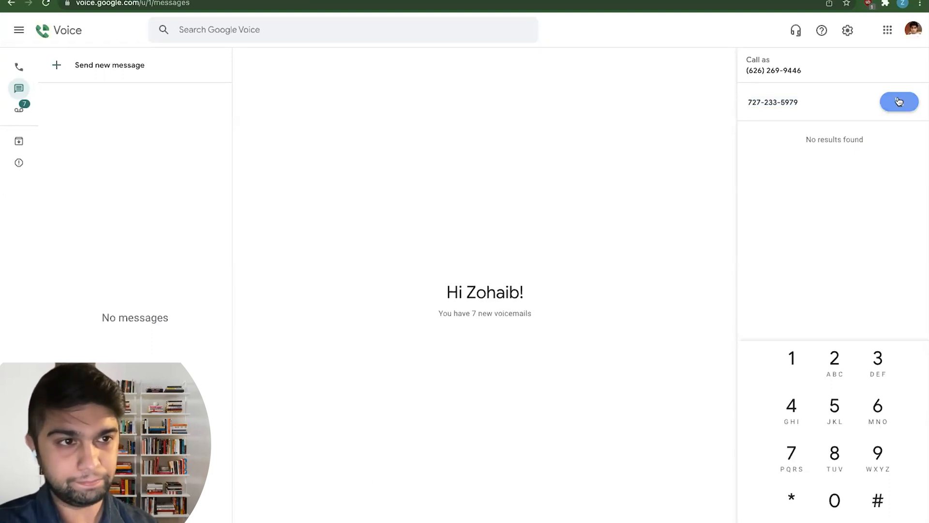
click(898, 102)
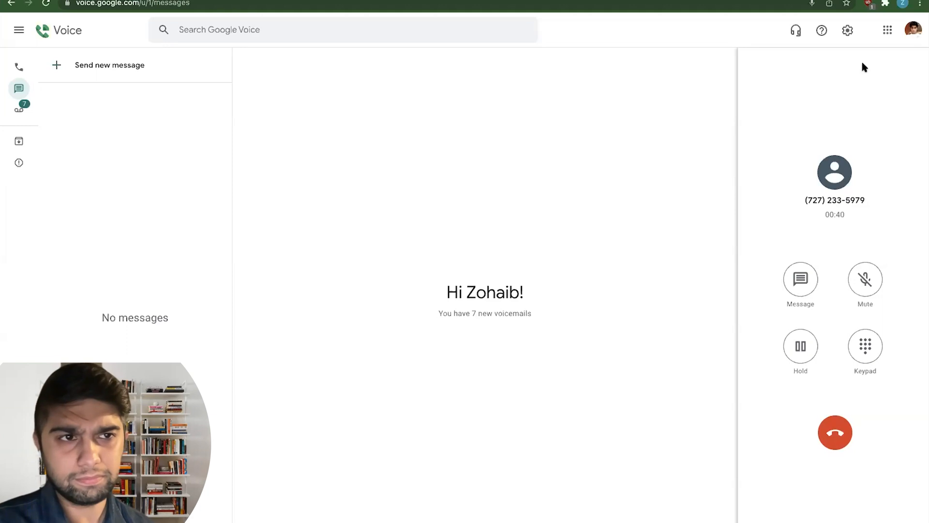
click(796, 30)
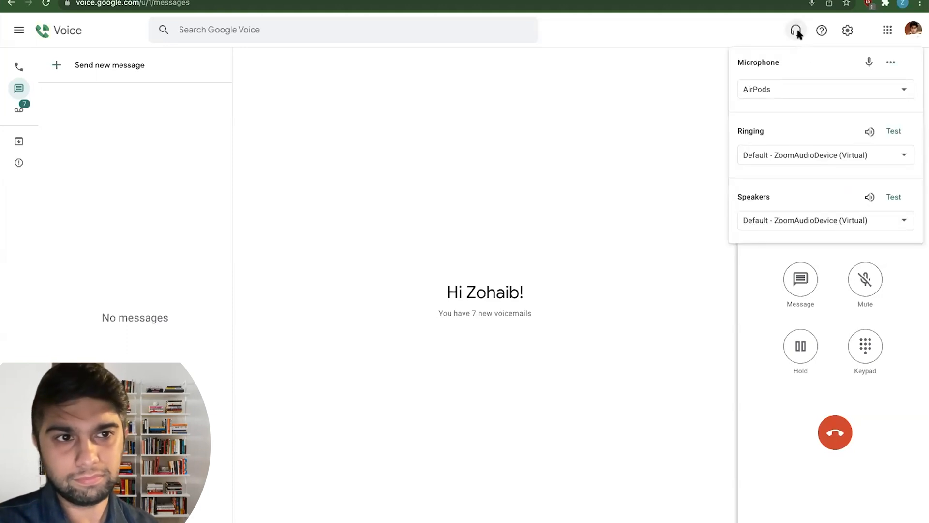
click(796, 30)
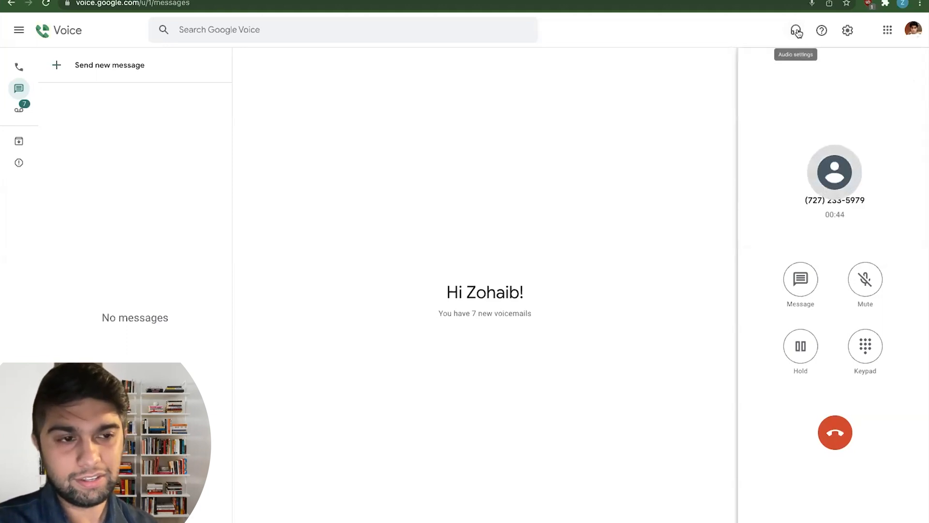